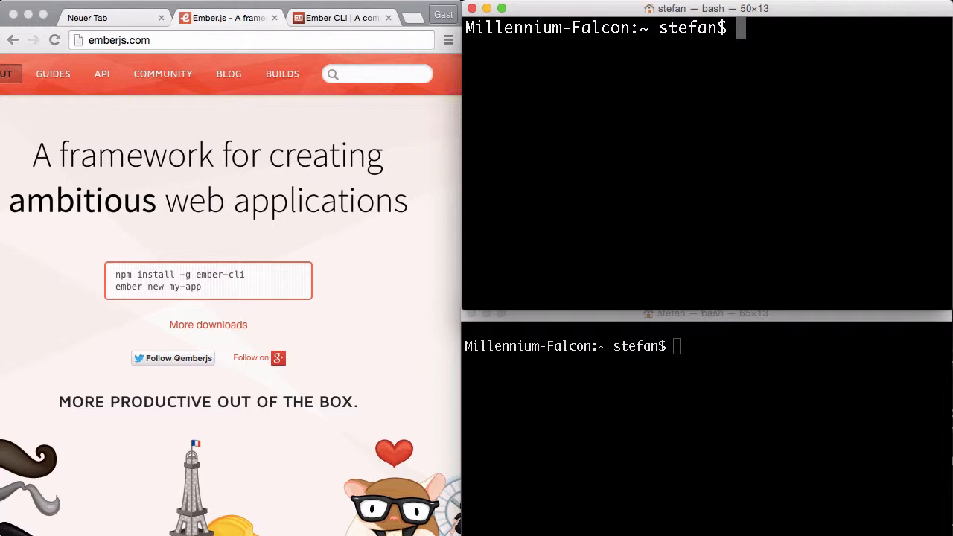
{"action": "mouse_move", "coordinate": [426, 260]}
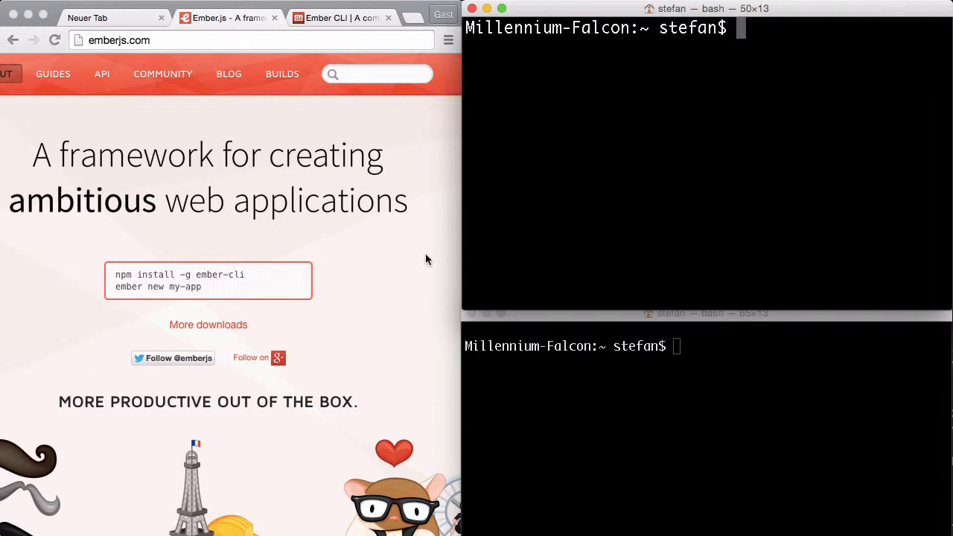
{"action": "mouse_move", "coordinate": [250, 289]}
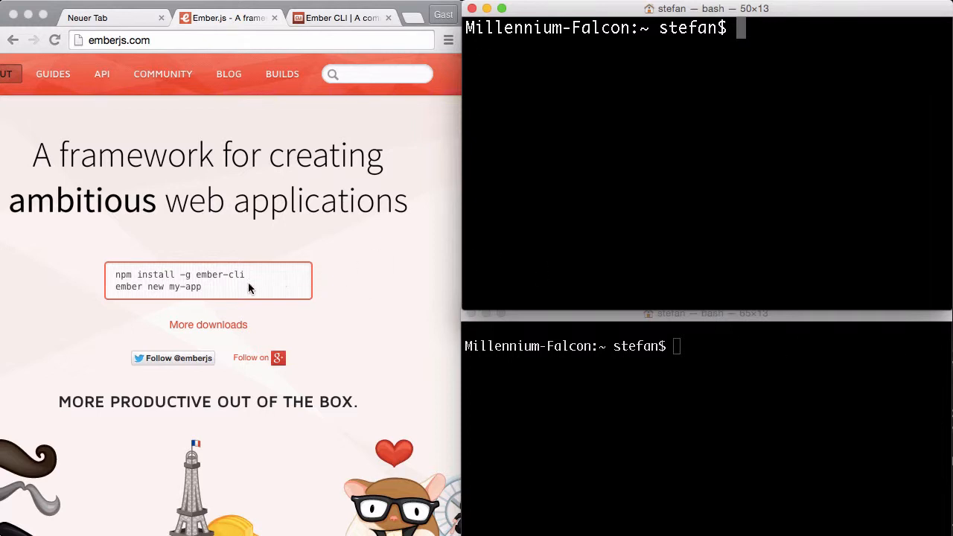
Navigate Chrome to ember-cli.com and dismiss the translation offer
{"action": "left_click", "coordinate": [387, 18]}
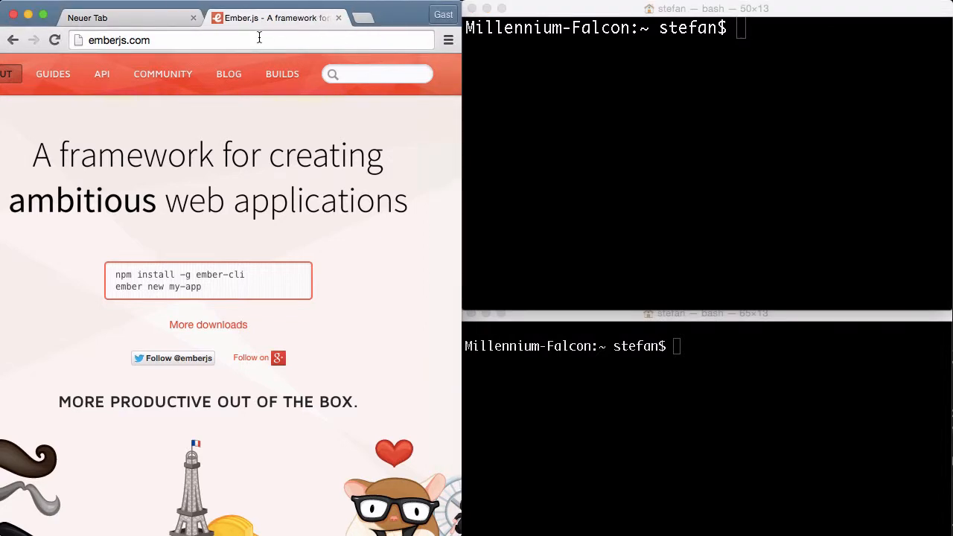
{"action": "type", "text": "em"}
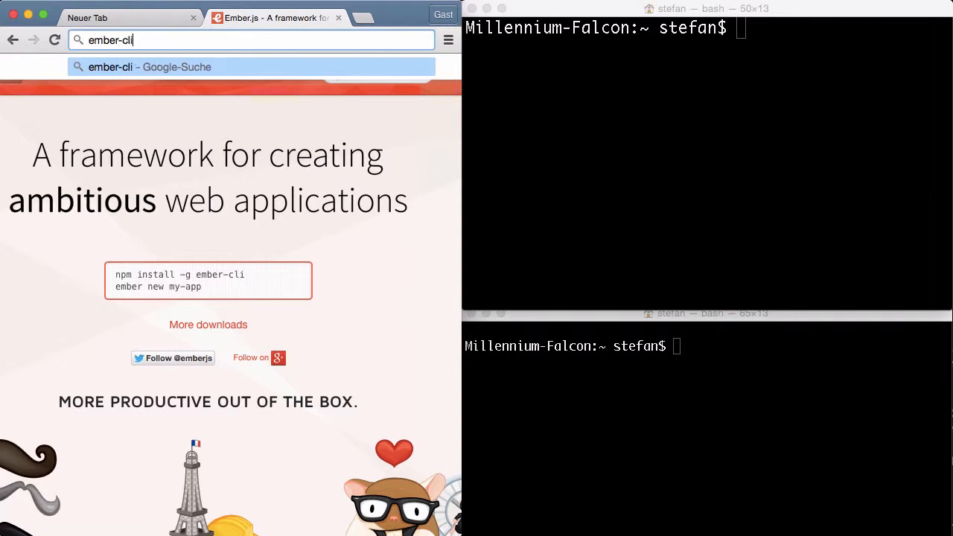
{"action": "type", "text": ".com"}
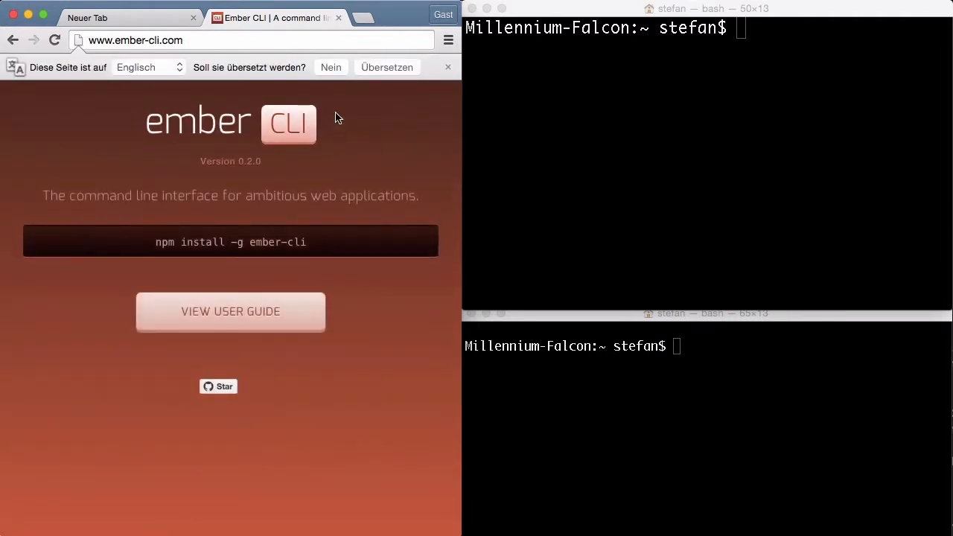
{"action": "left_click", "coordinate": [447, 67]}
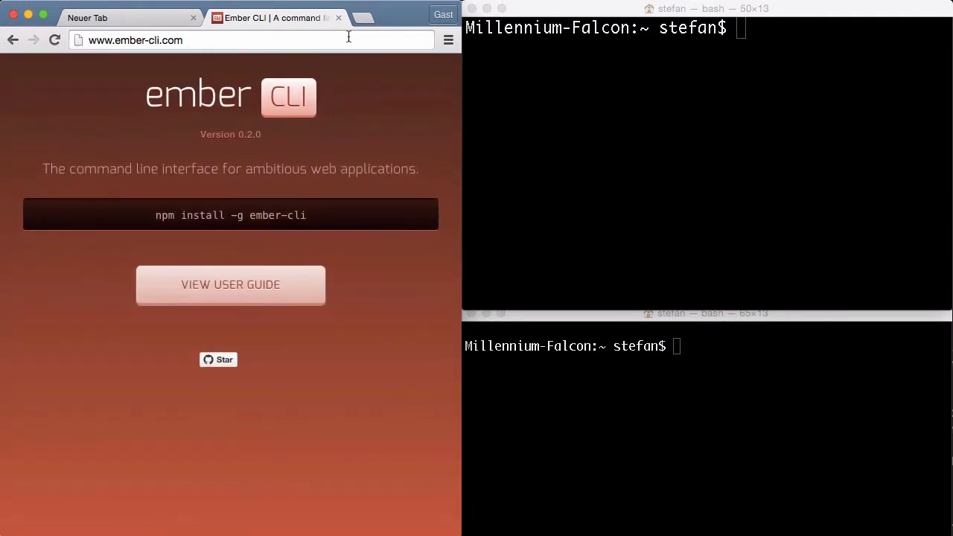
Run ember -v, reporting version 0.2.0 with node 0.12.0 and npm 2.7.0
{"action": "type", "text": "em"}
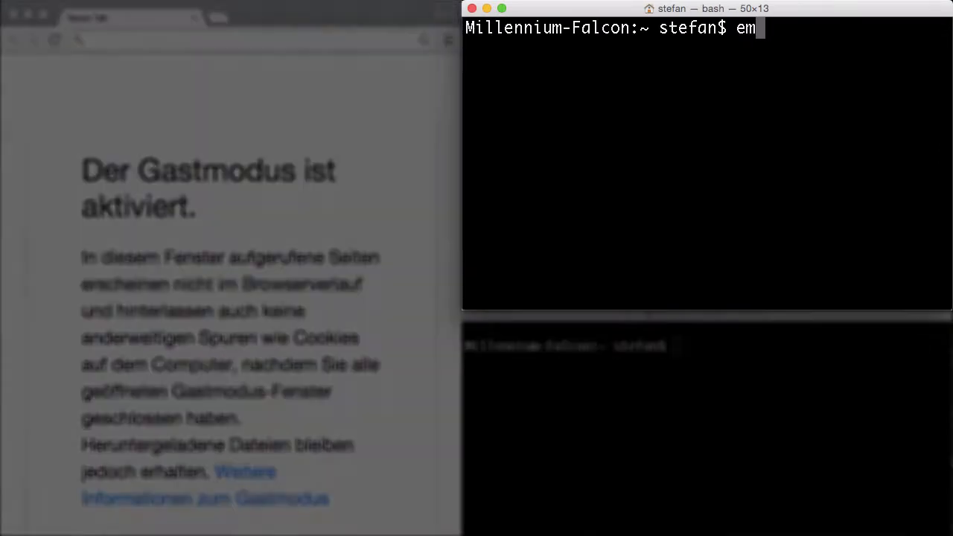
{"action": "key", "text": "Return"}
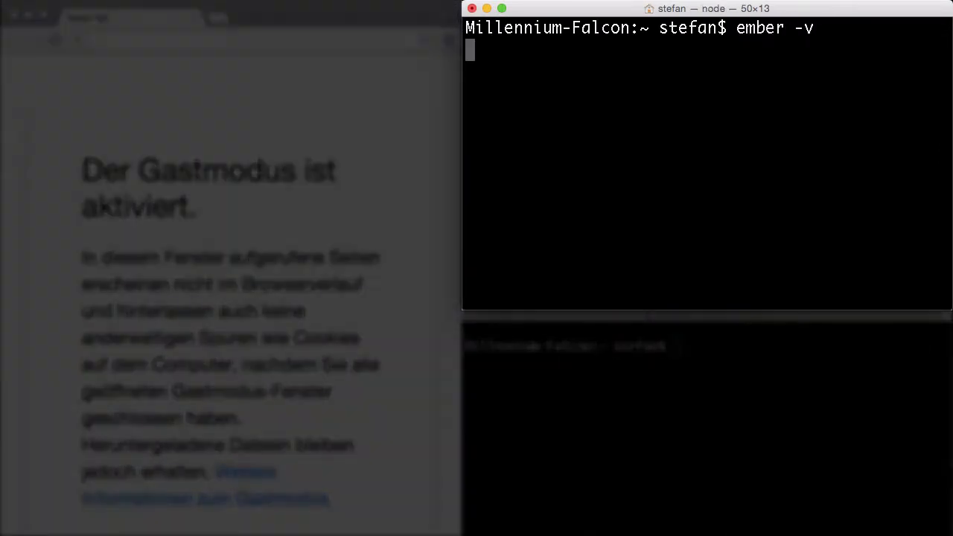
{"action": "key", "text": "Return"}
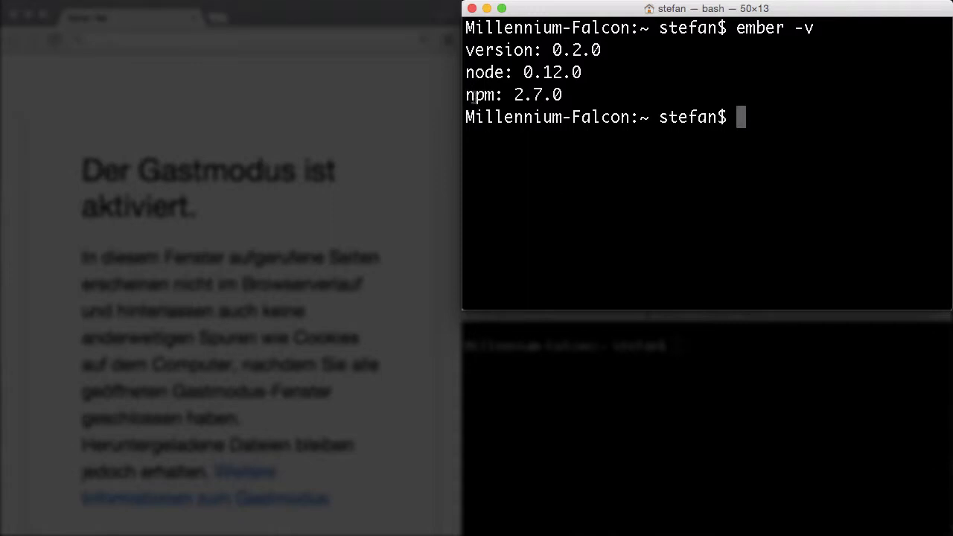
{"action": "mouse_move", "coordinate": [548, 204]}
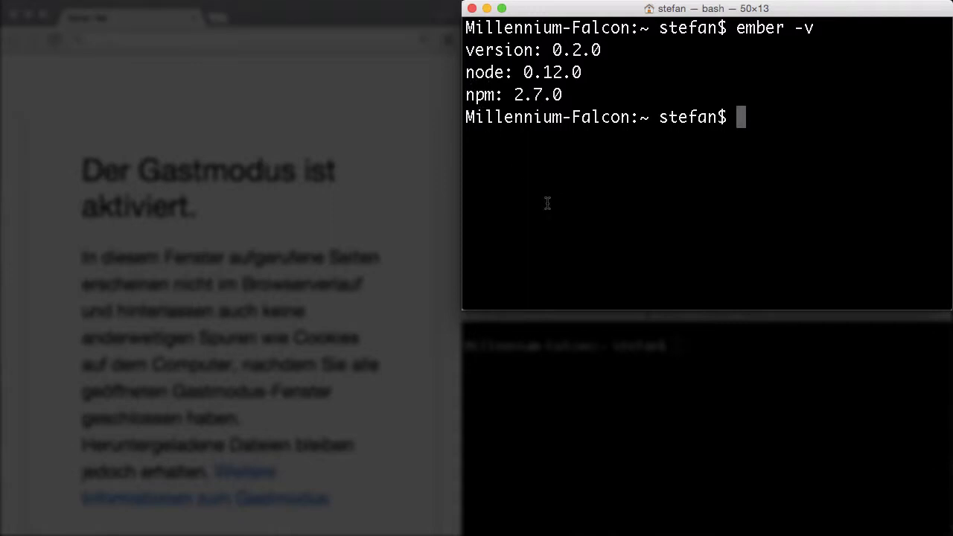
{"action": "mouse_move", "coordinate": [846, 391]}
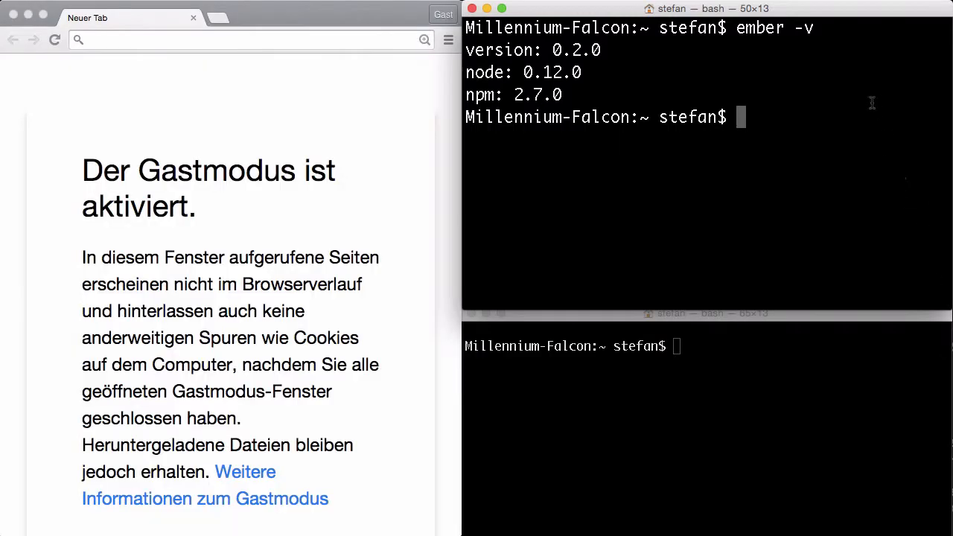
Run ember new abc-example to scaffold the project with npm, Bower and git
{"action": "type", "text": "e"}
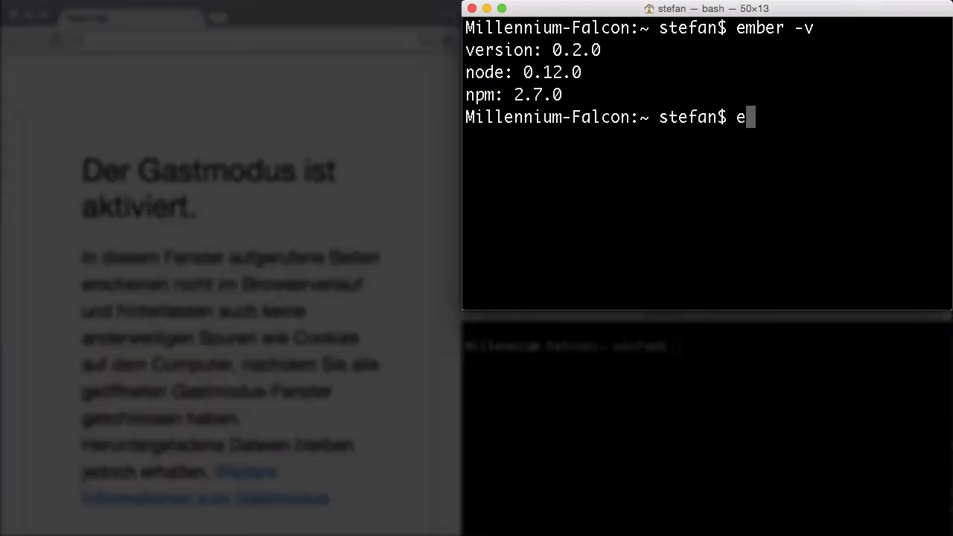
{"action": "type", "text": "mber new"}
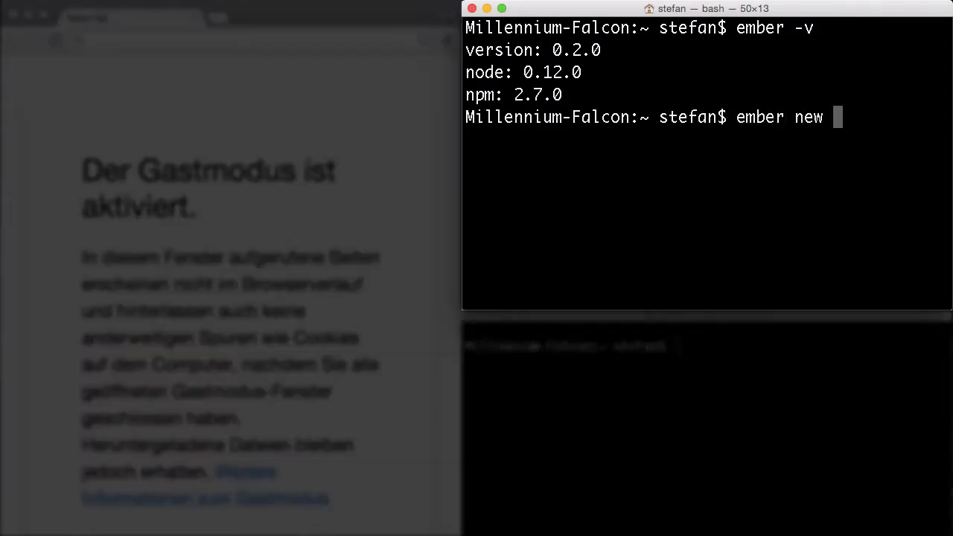
{"action": "type", "text": "abc-example"}
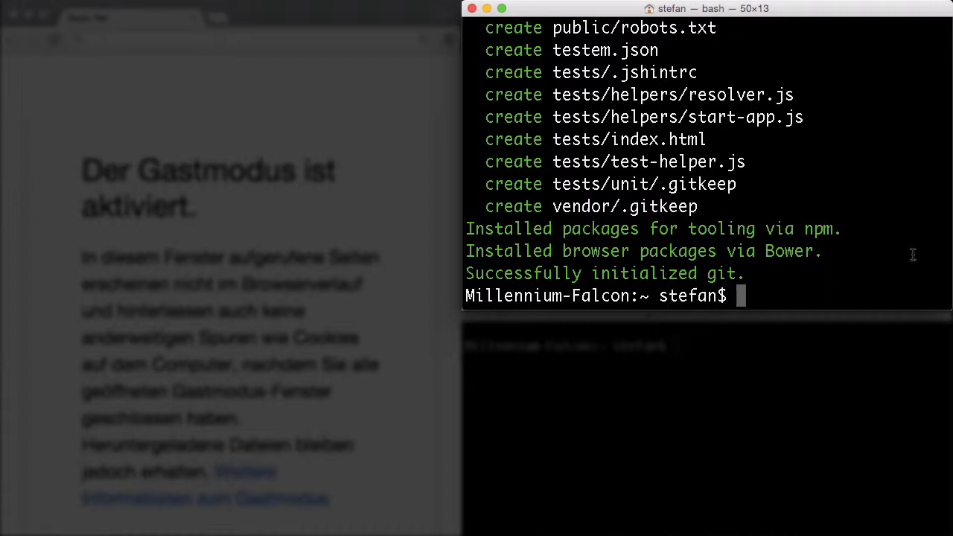
Change into abc-example/ and run ember server, serving on localhost:4200
{"action": "type", "text": "cd abc-example/"}
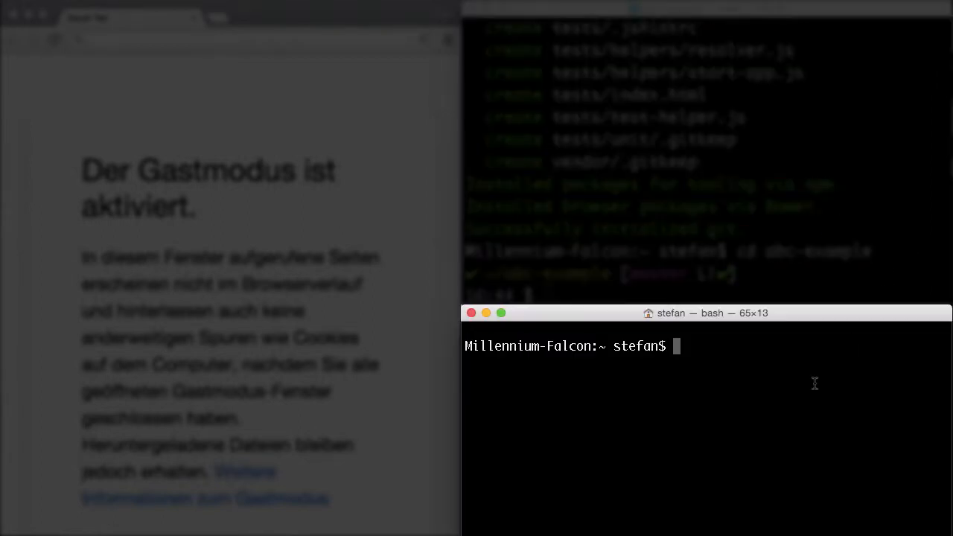
{"action": "type", "text": "cd abc-example/"}
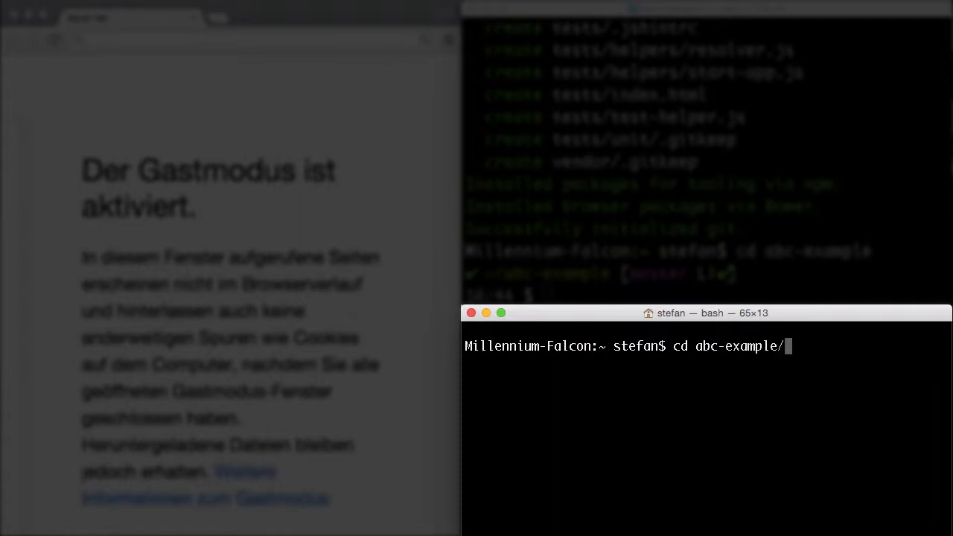
{"action": "type", "text": "ember server"}
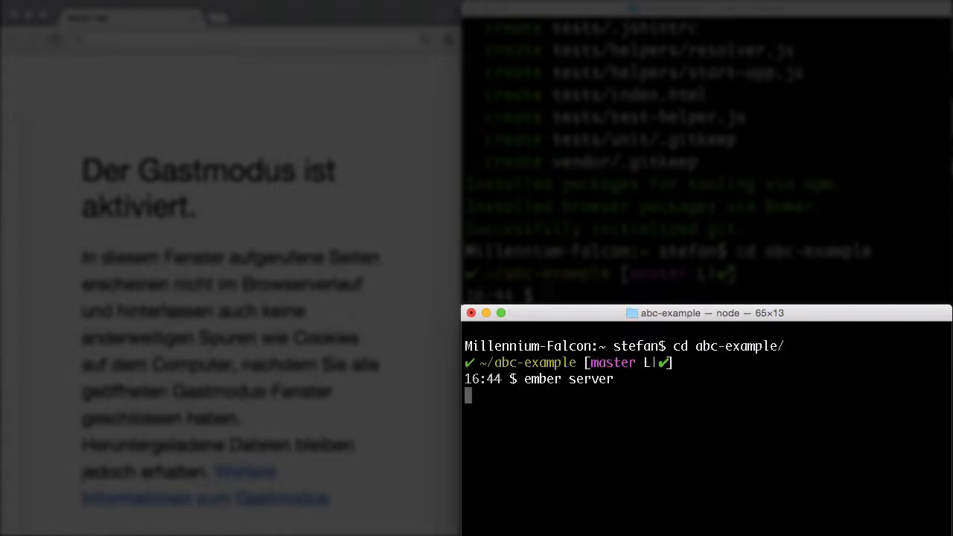
{"action": "key", "text": "Return"}
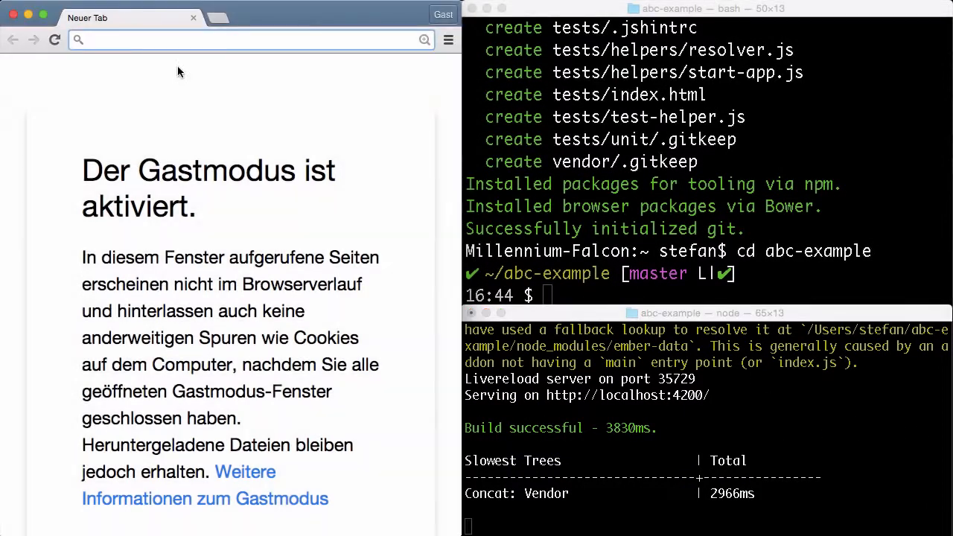
Load localhost:4200 in Chrome showing Welcome to Ember.js, zoomed in for readability
{"action": "type", "text": "localhost:4200"}
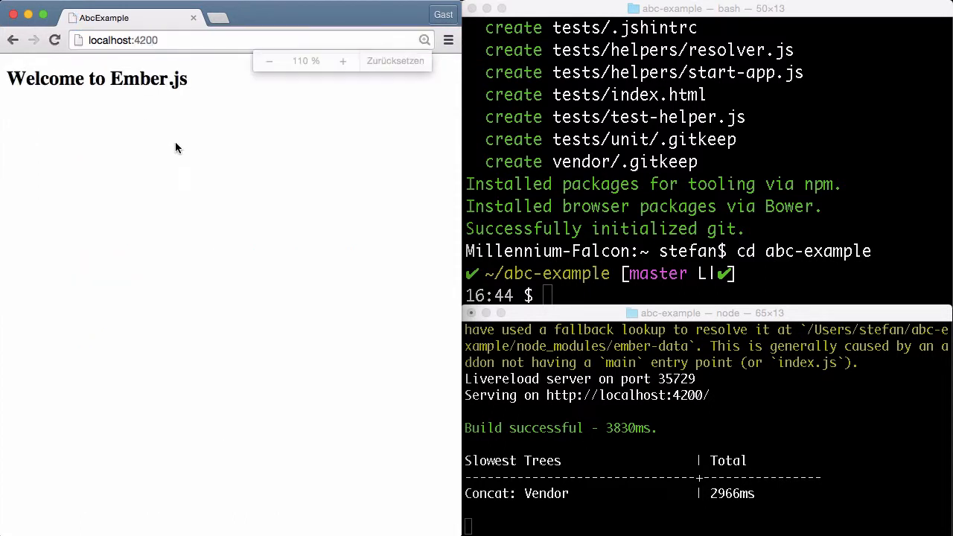
{"action": "left_click", "coordinate": [343, 61]}
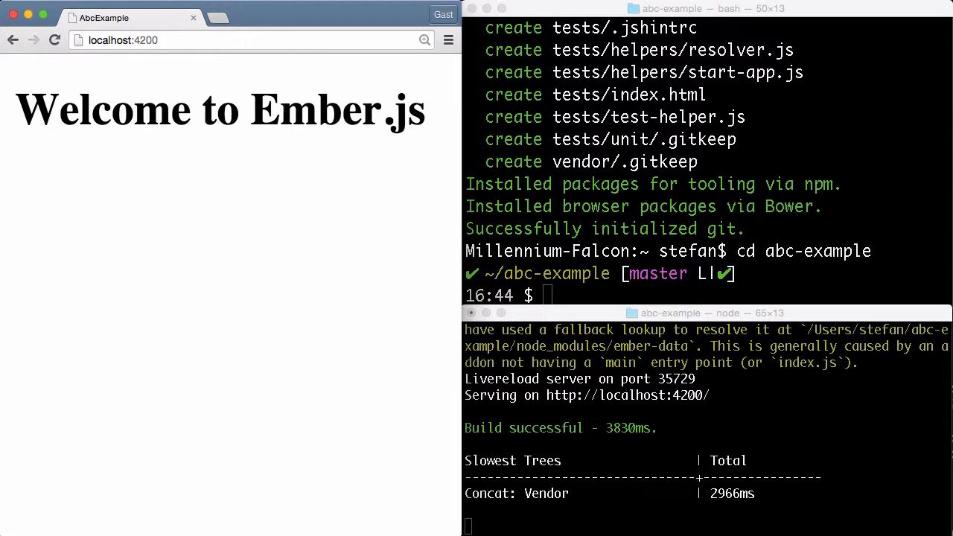
{"action": "mouse_move", "coordinate": [861, 16]}
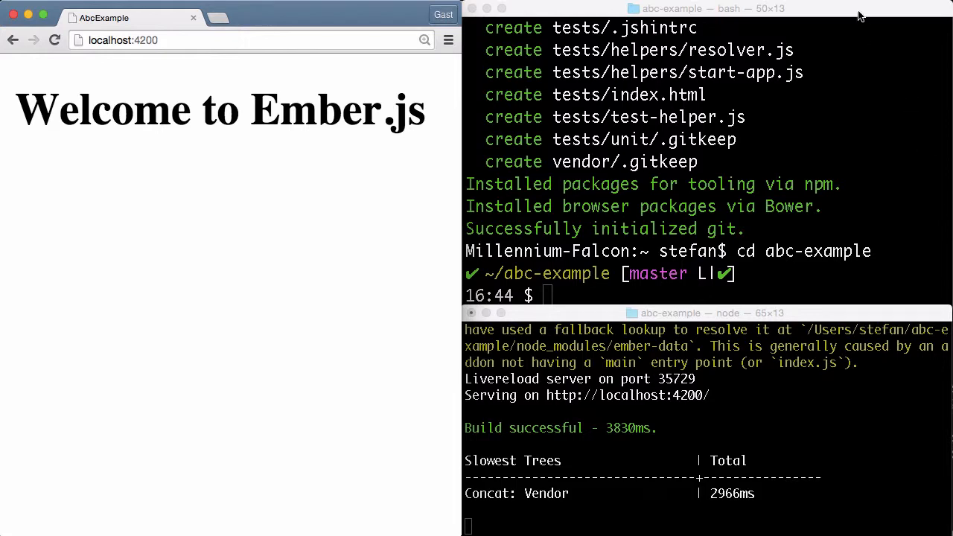
Run ember g route --pod about, creating route.js, template.hbs and a unit test
{"action": "type", "text": "emb"}
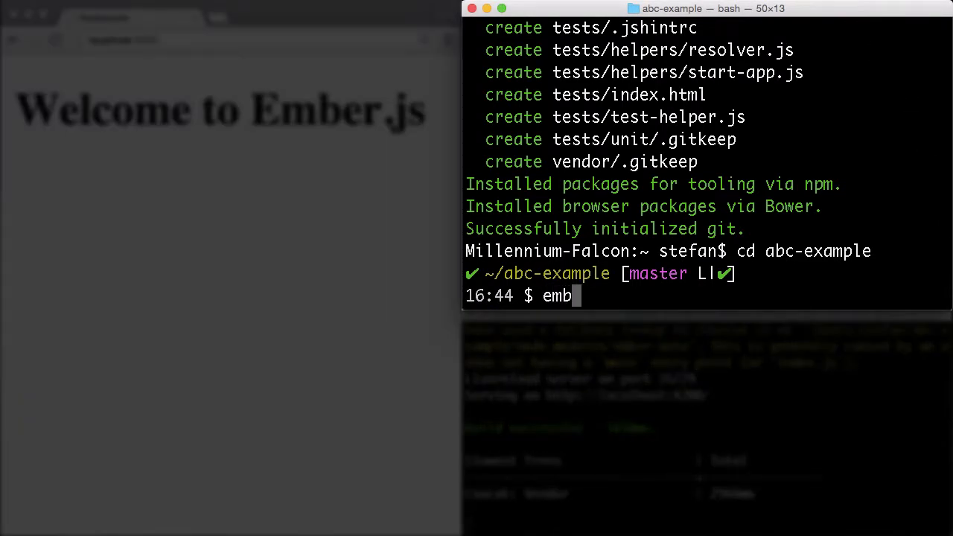
{"action": "type", "text": "er g route"}
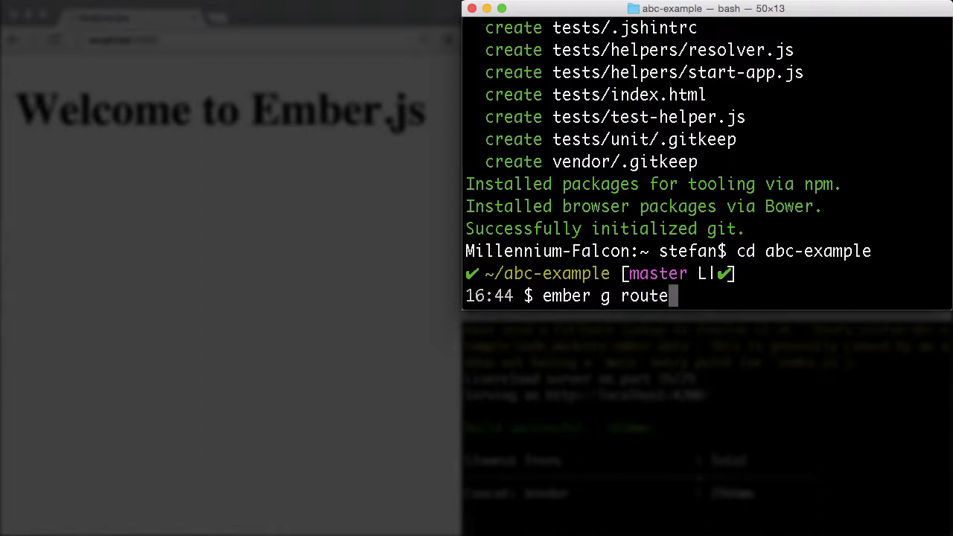
{"action": "type", "text": "--pod"}
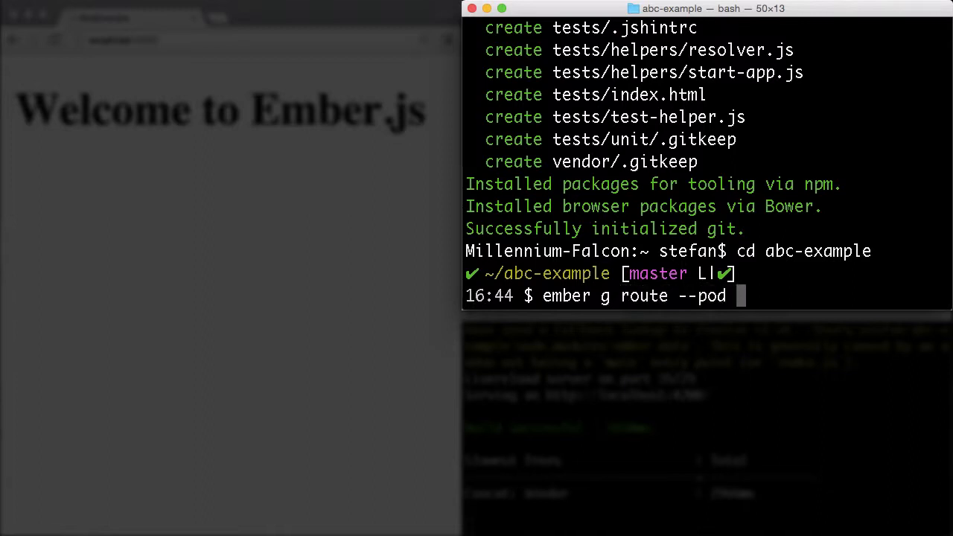
{"action": "type", "text": "about"}
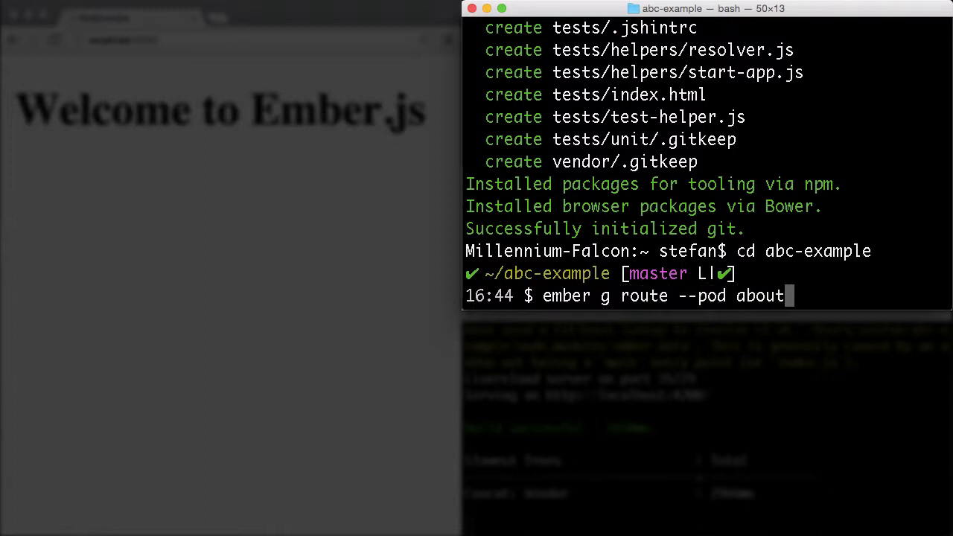
{"action": "key", "text": "Return"}
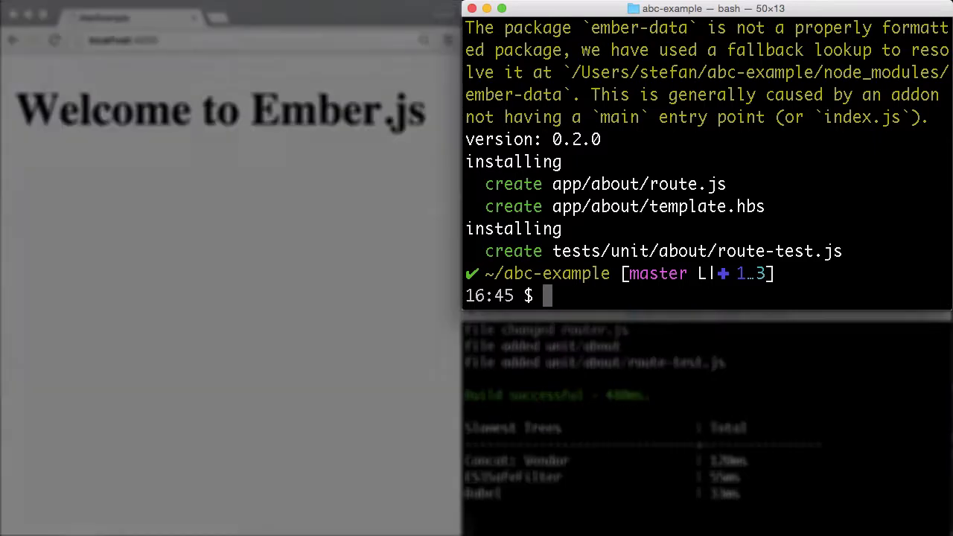
Begin opening app/about/template.hbs in vim
{"action": "type", "text": "vim app/"}
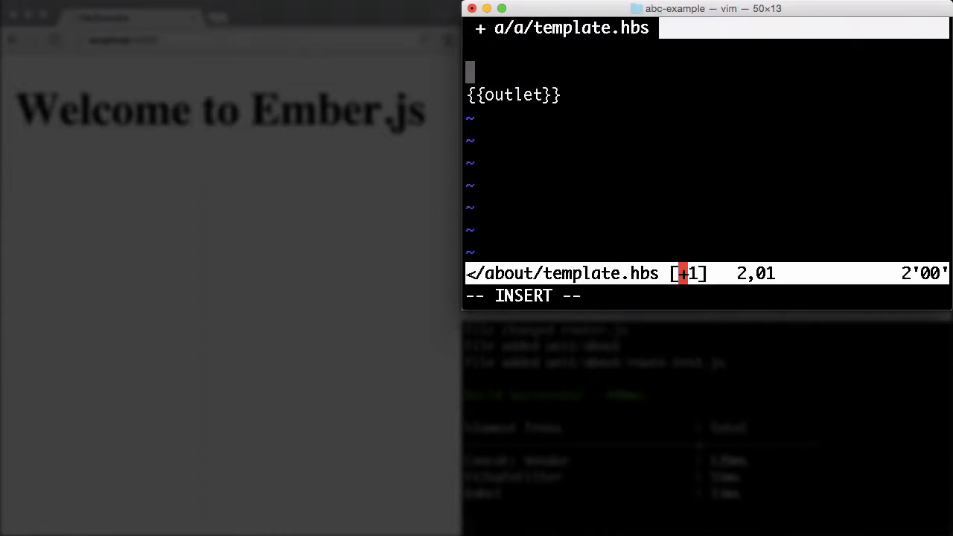
Insert <p>Hello World!</p> above {{outlet}} in about/template.hbs and save
{"action": "type", "text": "<p"}
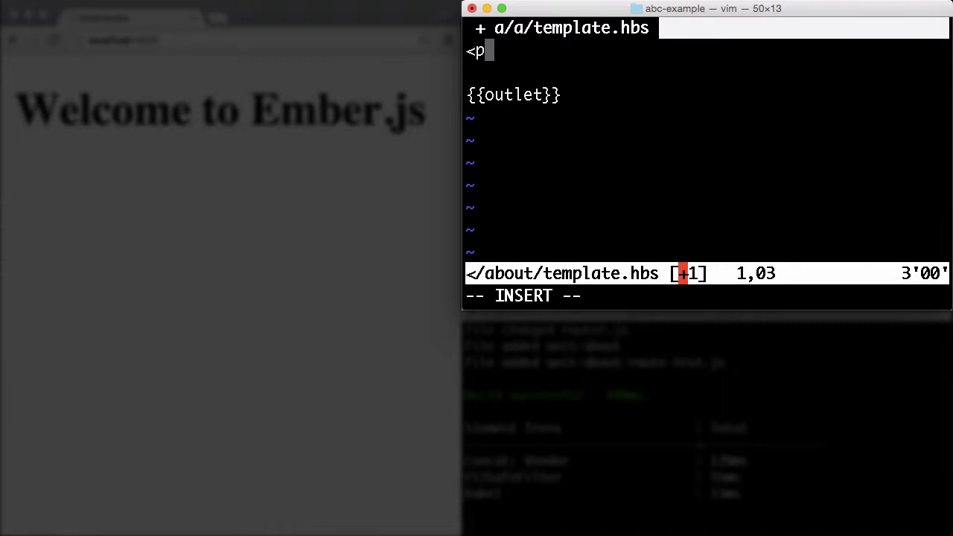
{"action": "type", "text": ">"}
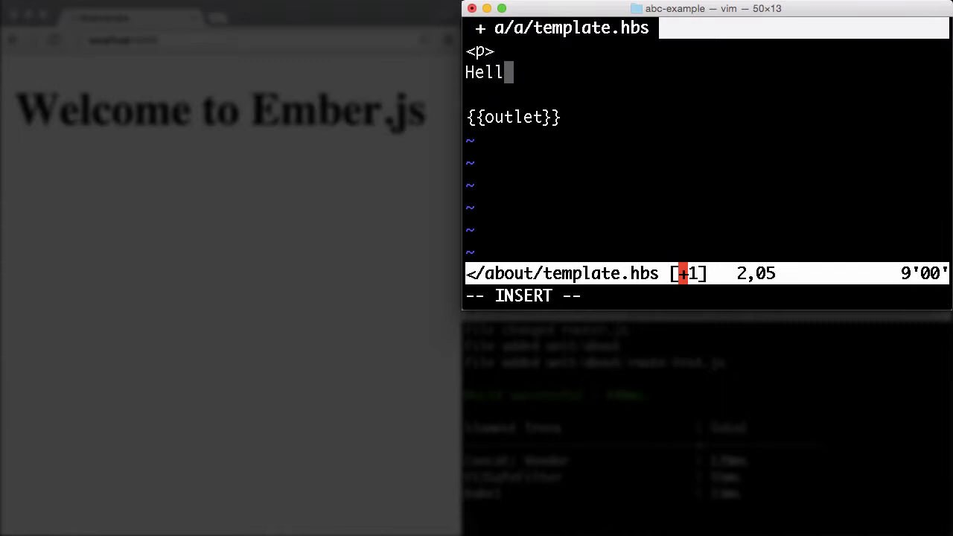
{"action": "type", "text": "o World!"}
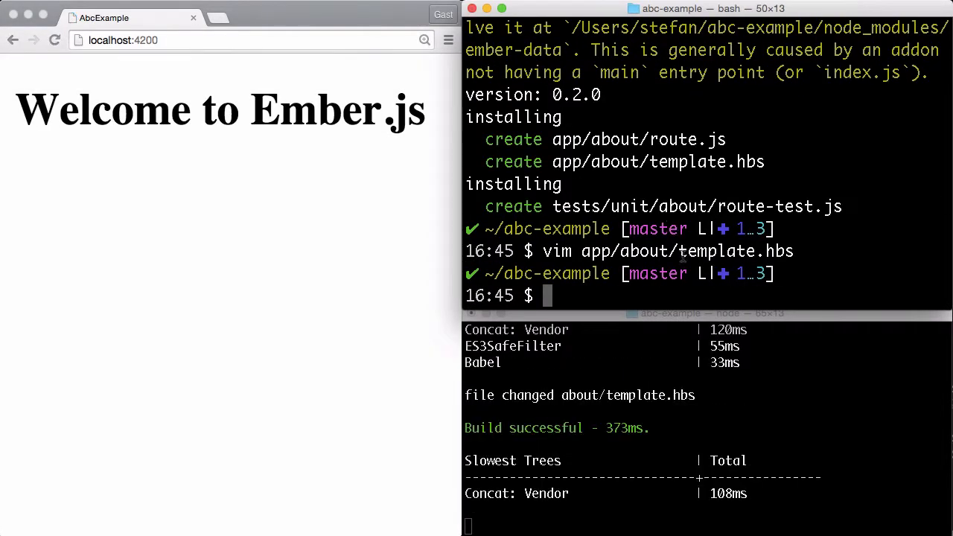
{"action": "mouse_move", "coordinate": [653, 375]}
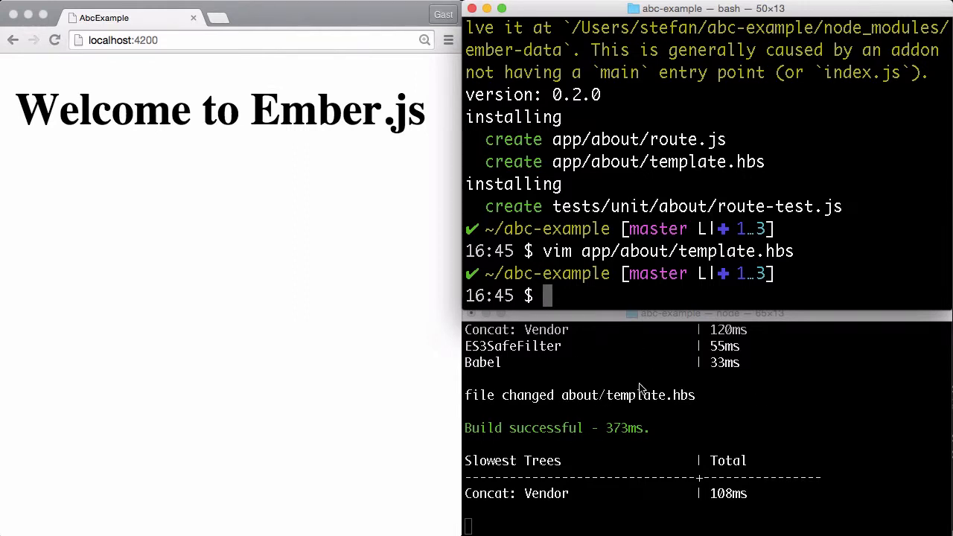
{"action": "mouse_move", "coordinate": [343, 256]}
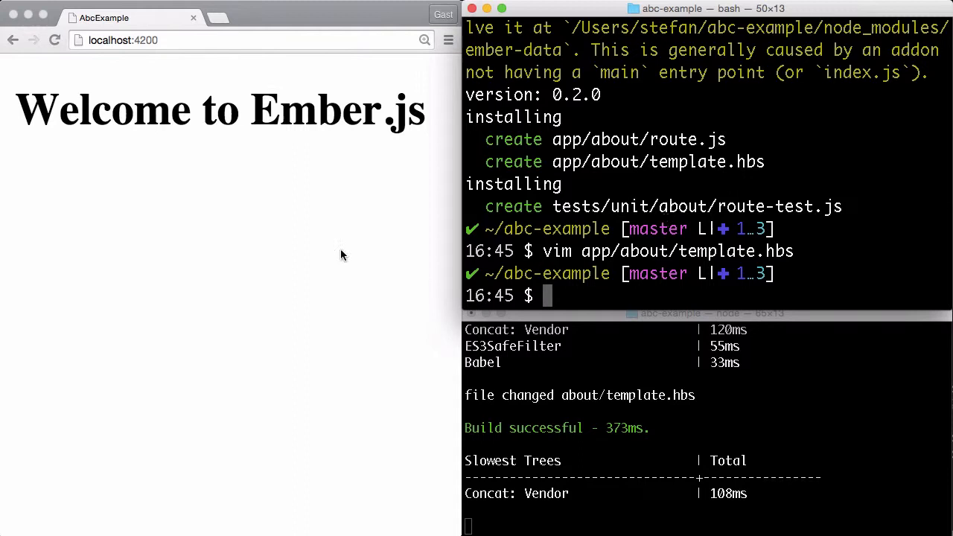
{"action": "left_click", "coordinate": [149, 40]}
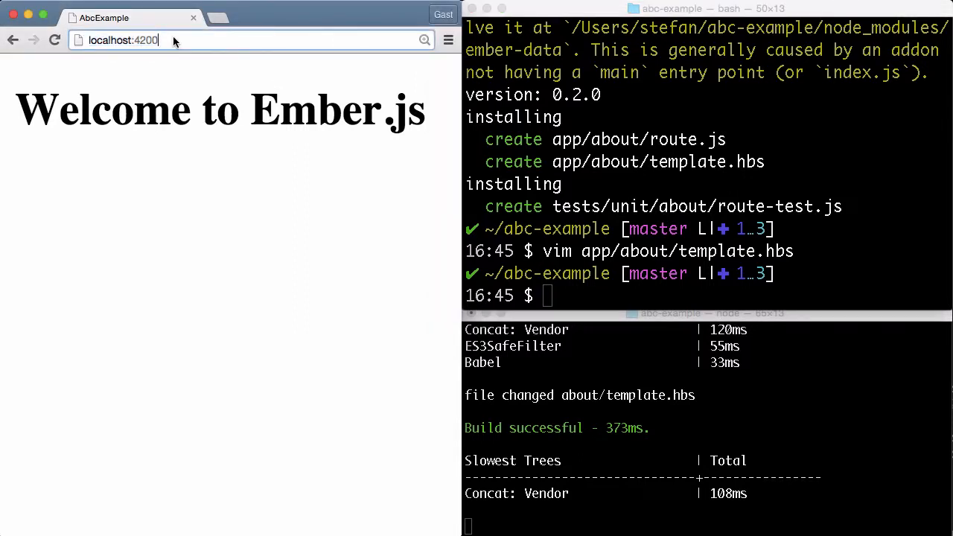
{"action": "type", "text": "/about"}
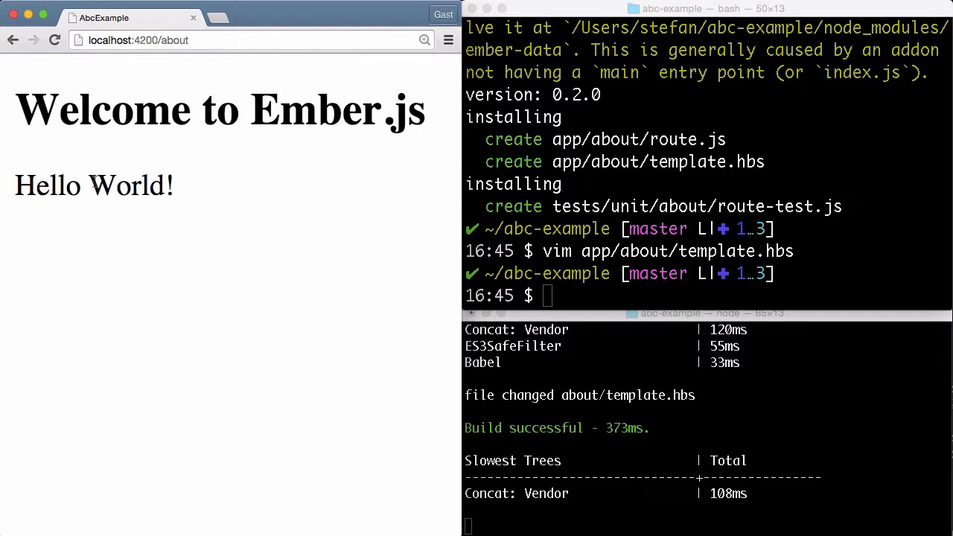
{"action": "left_click", "coordinate": [171, 39]}
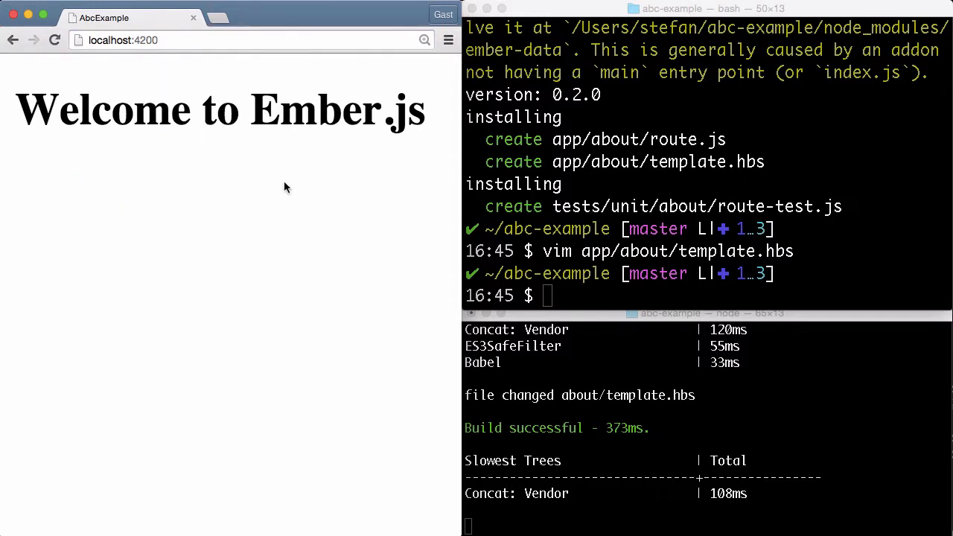
{"action": "mouse_move", "coordinate": [93, 89]}
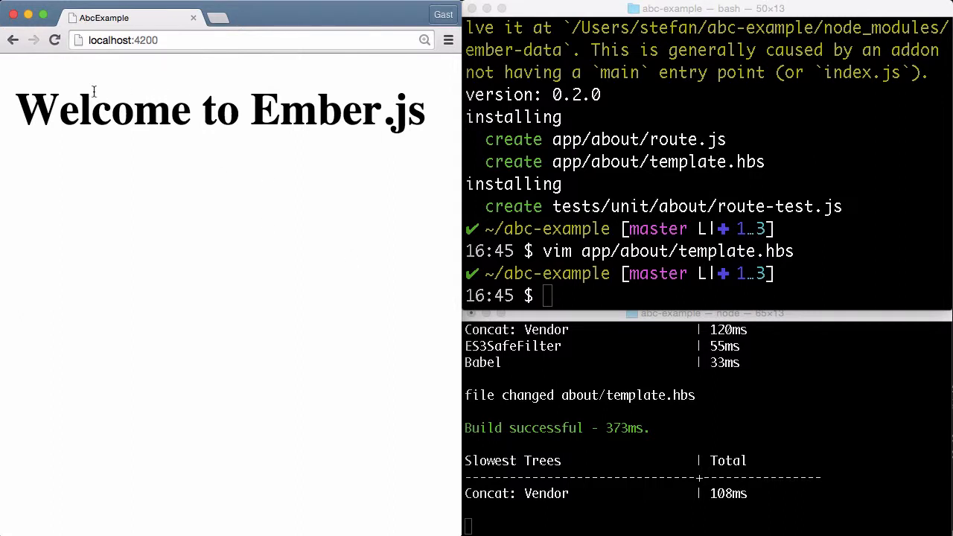
{"action": "mouse_move", "coordinate": [176, 89]}
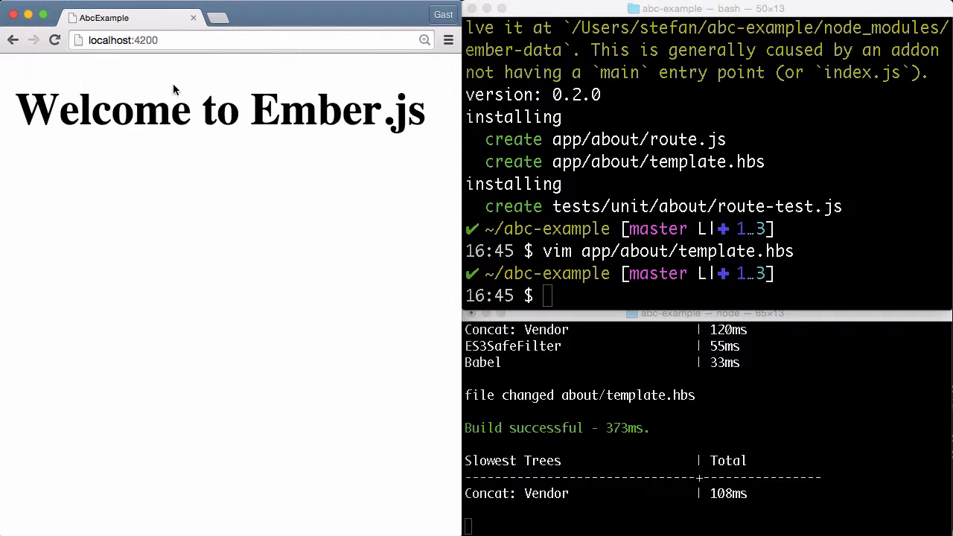
{"action": "mouse_move", "coordinate": [244, 158]}
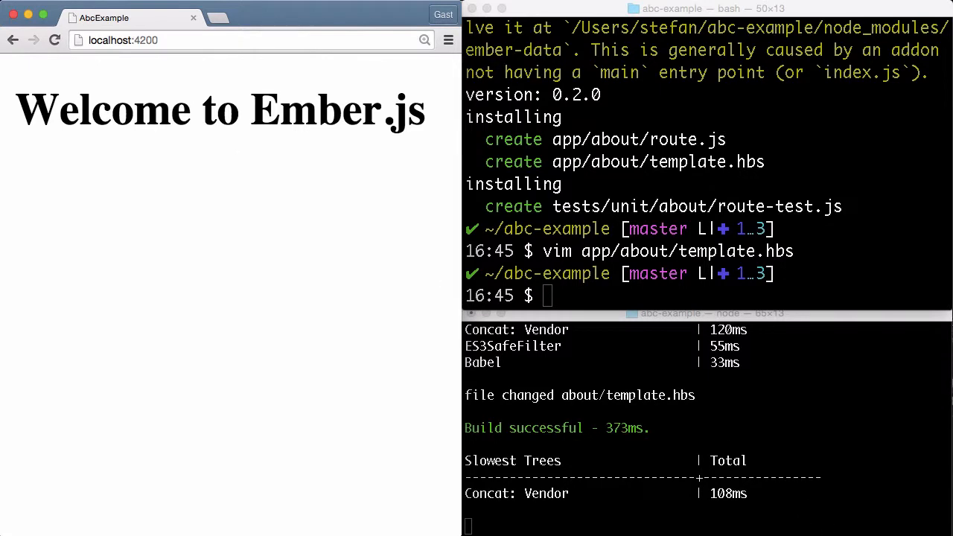
Open app/templates/application.hbs in vim from the shell window
{"action": "left_click", "coordinate": [707, 149]}
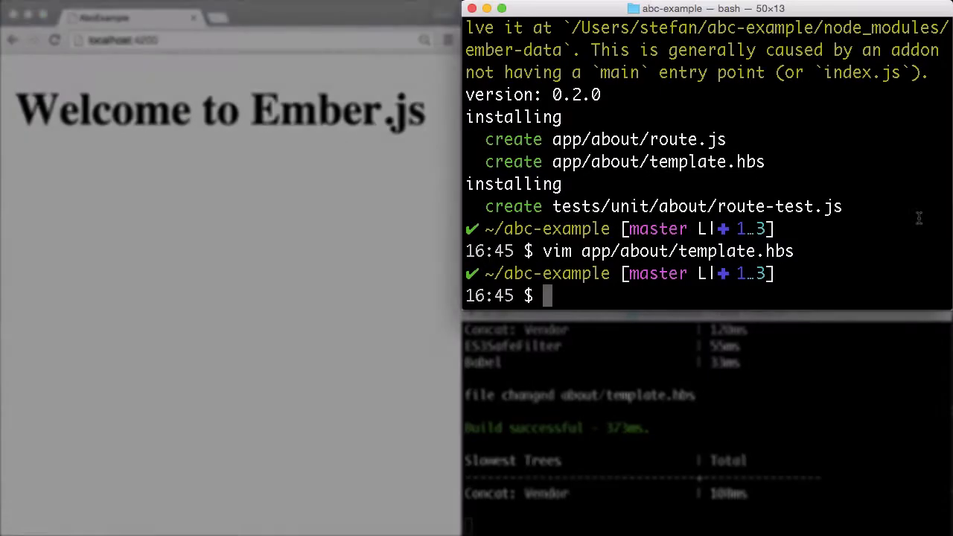
{"action": "type", "text": "vim app/"}
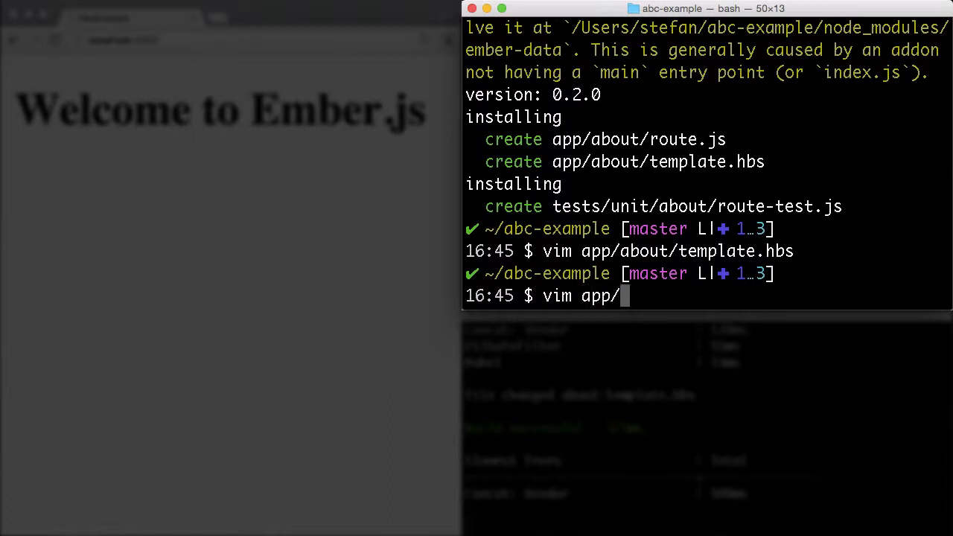
{"action": "type", "text": "templates/a"}
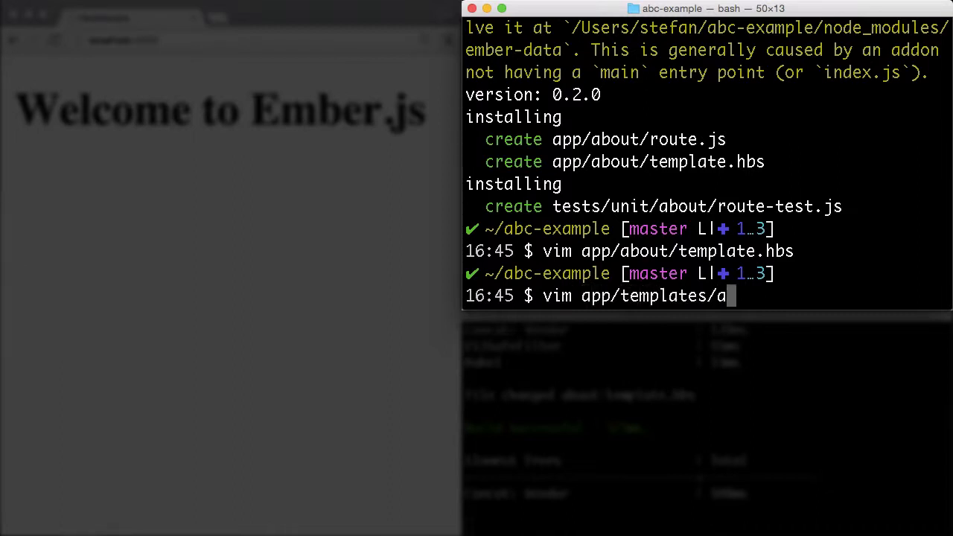
{"action": "type", "text": "pplication.hbs"}
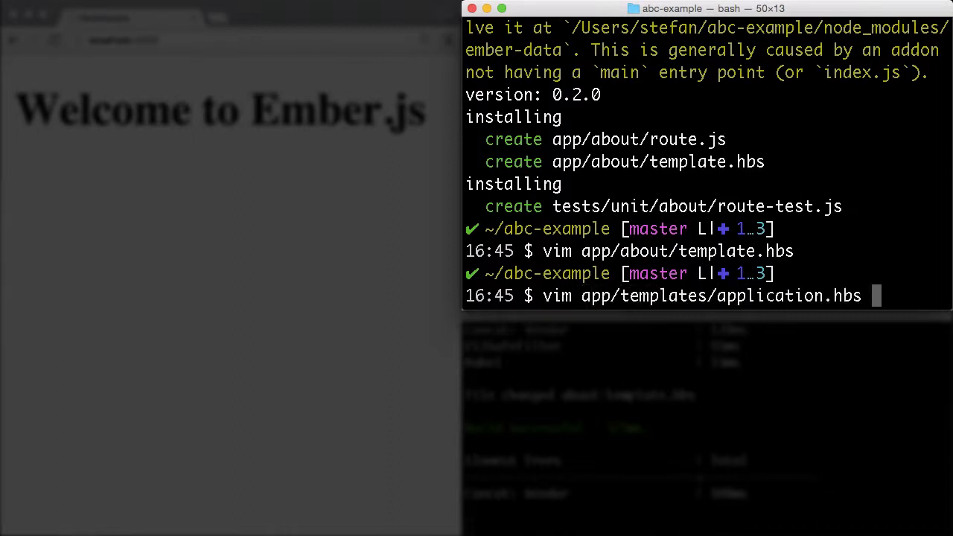
{"action": "key", "text": "Return"}
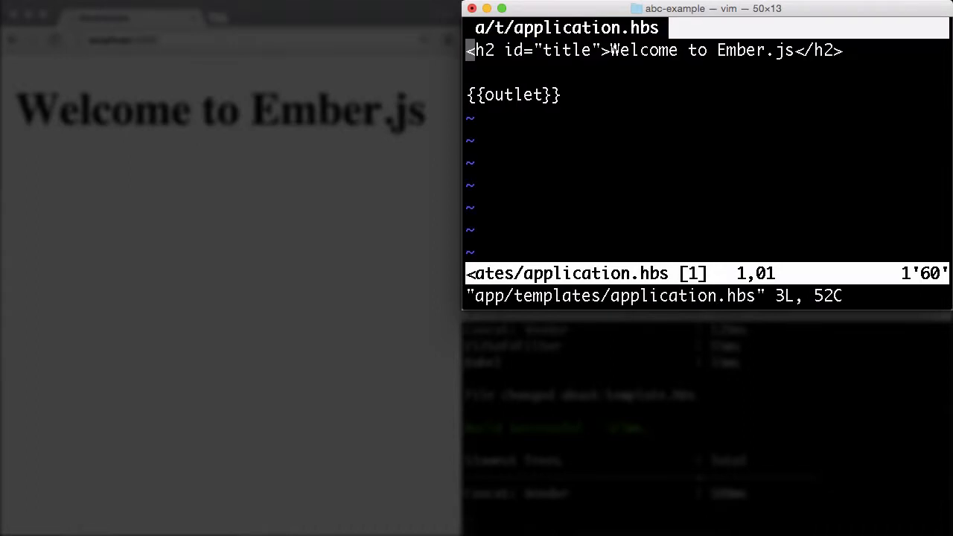
Add a <p> with {{#link-to 'index'}}index and {{#link-to 'about'}}about links above the heading
{"action": "key", "text": "O"}
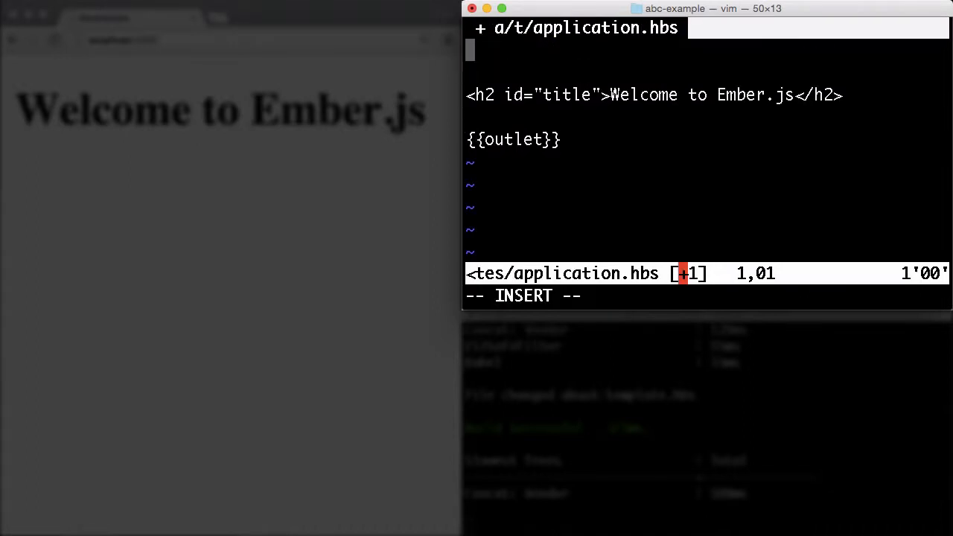
{"action": "type", "text": "<p>"}
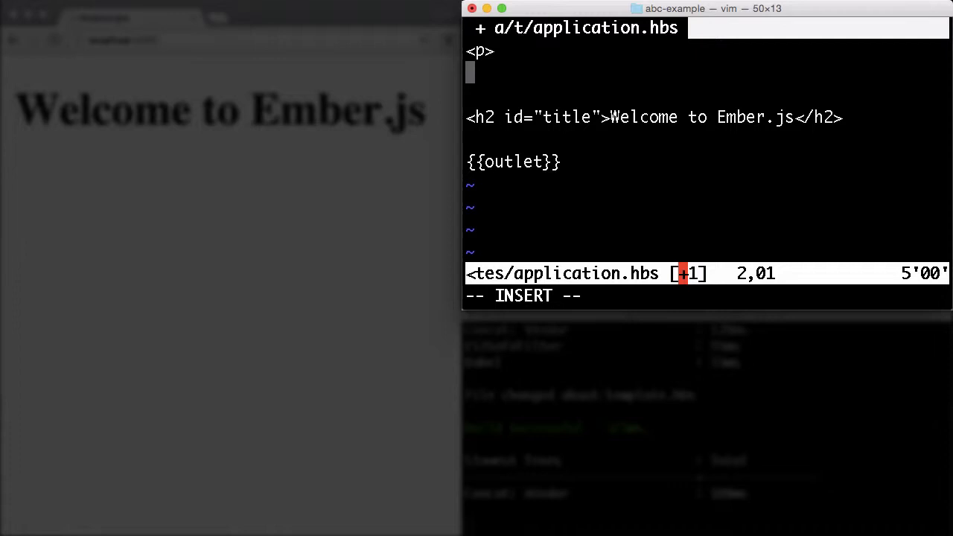
{"action": "type", "text": "{{#link"}
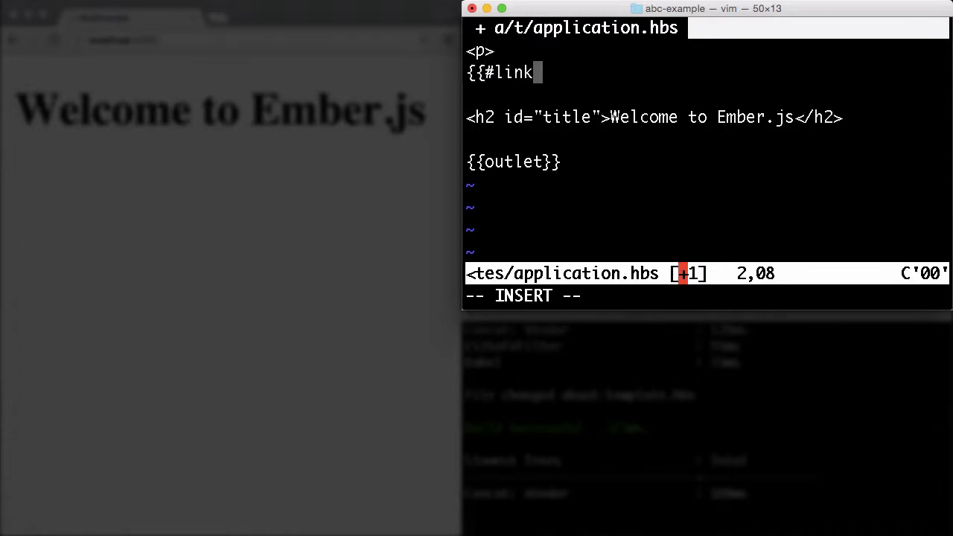
{"action": "type", "text": "-to"}
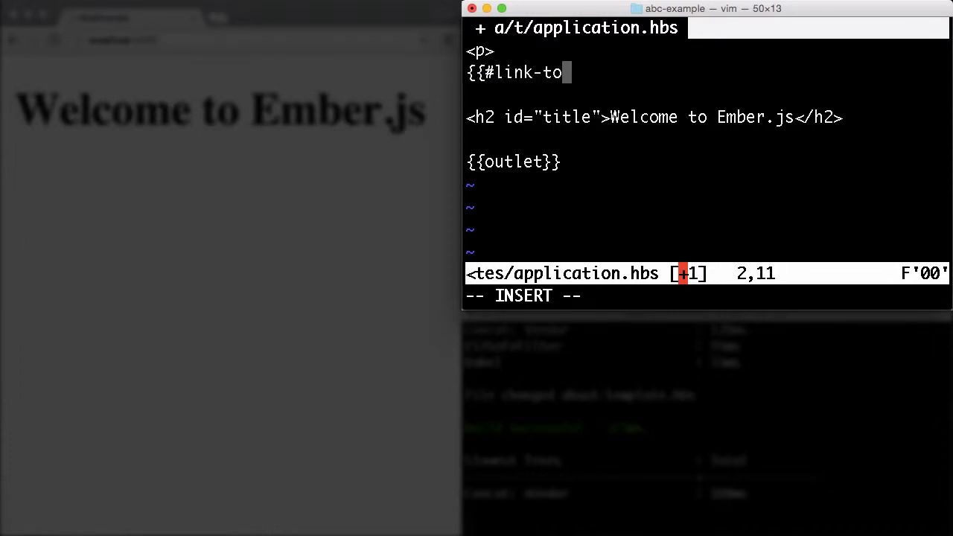
{"action": "type", "text": "'index'}"}
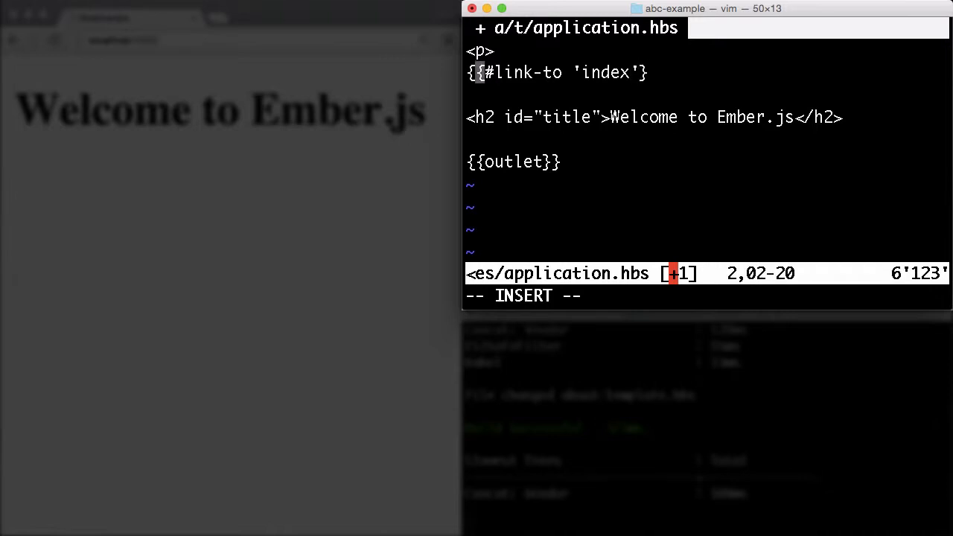
{"action": "type", "text": "}}index{"}
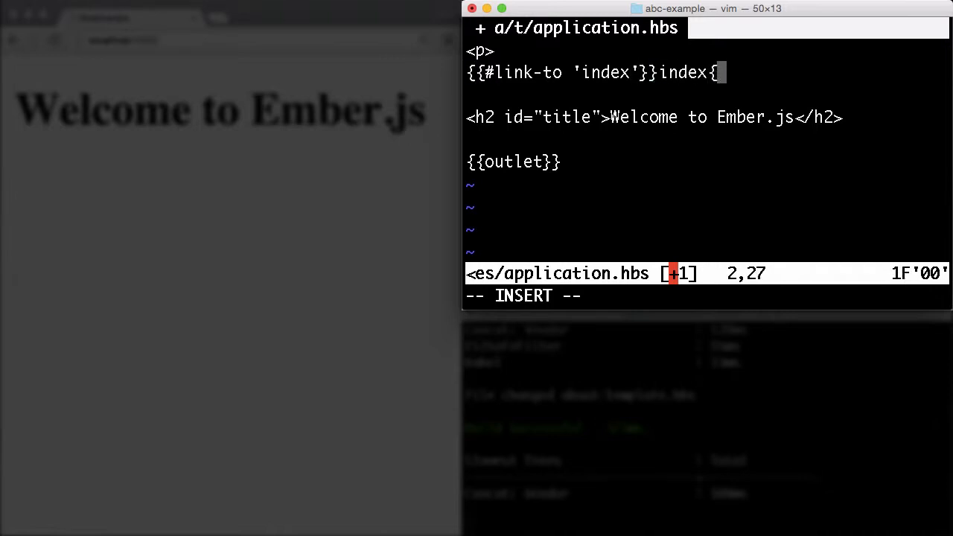
{"action": "type", "text": "{/link"}
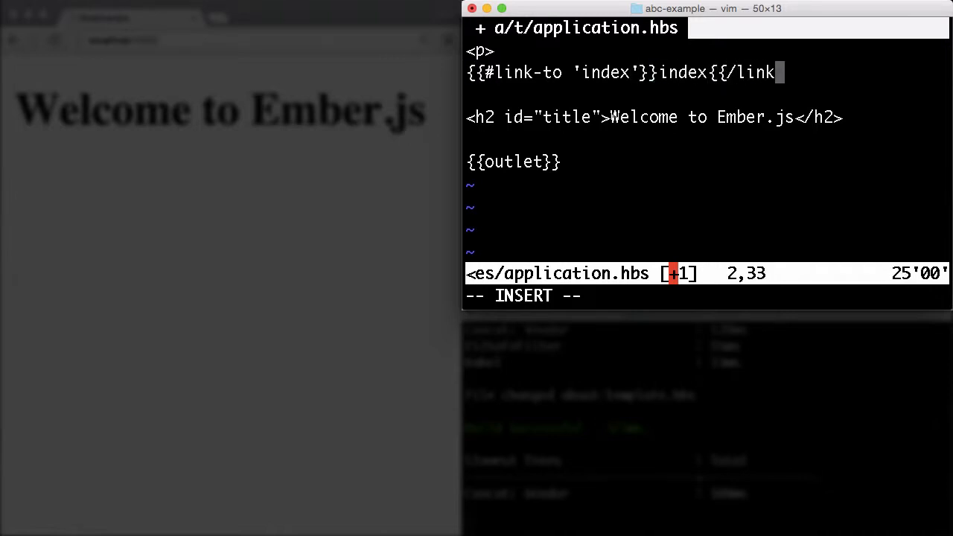
{"action": "type", "text": "to}} |"}
{"action": "type", "text": "{{li"}
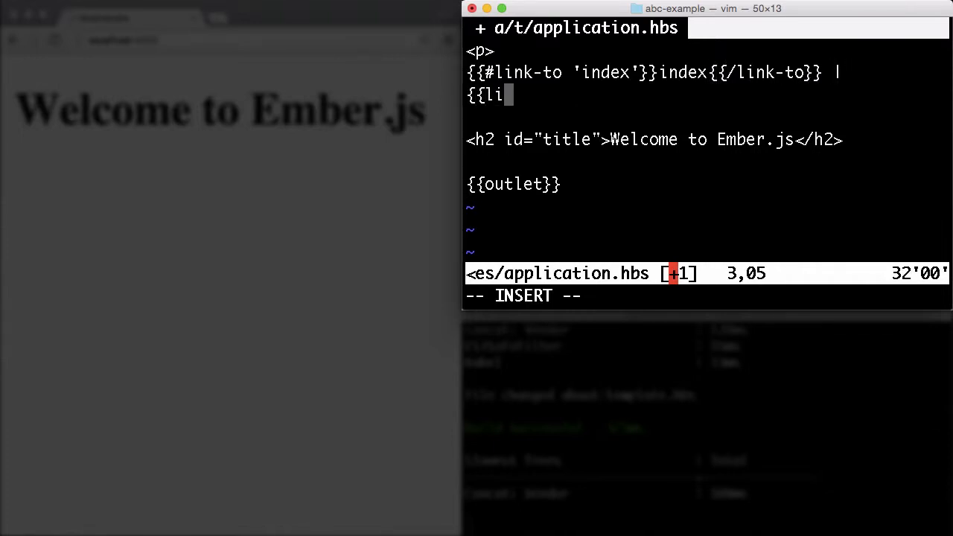
{"action": "type", "text": "#link-to"}
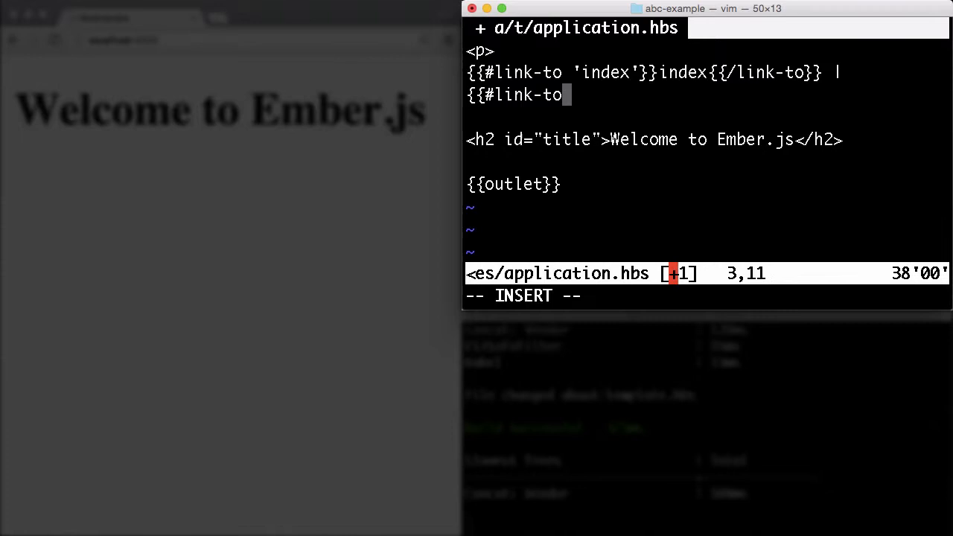
{"action": "type", "text": "'about'}}about{{"}
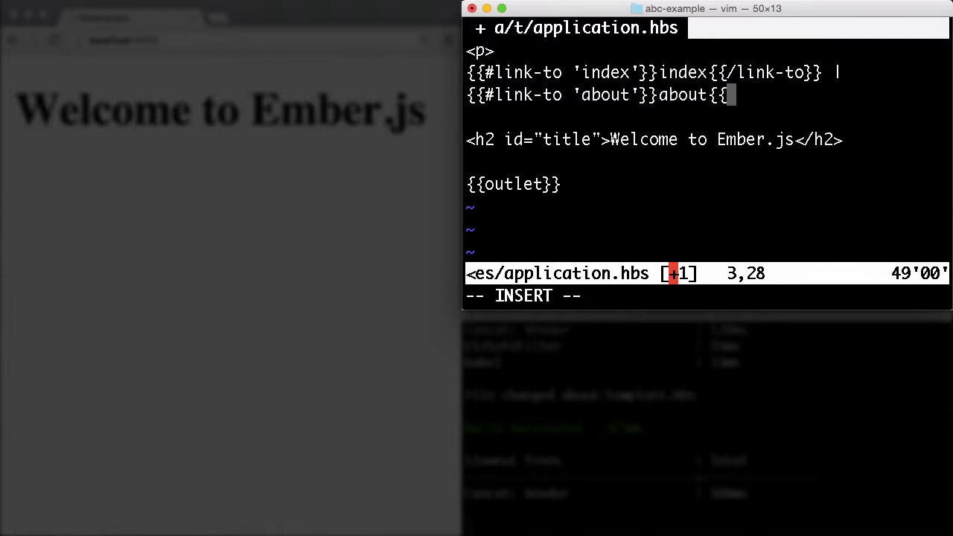
{"action": "type", "text": "/link-to"}
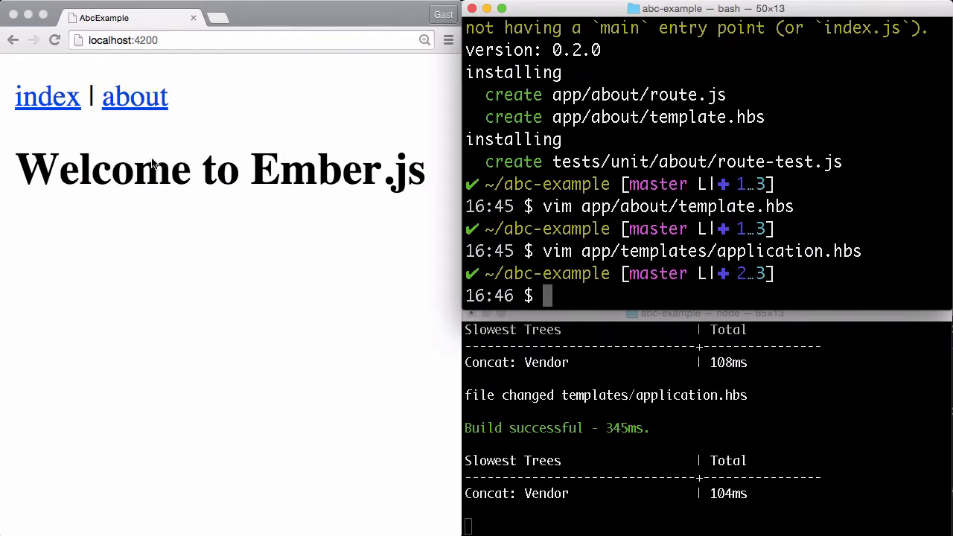
{"action": "mouse_move", "coordinate": [310, 245]}
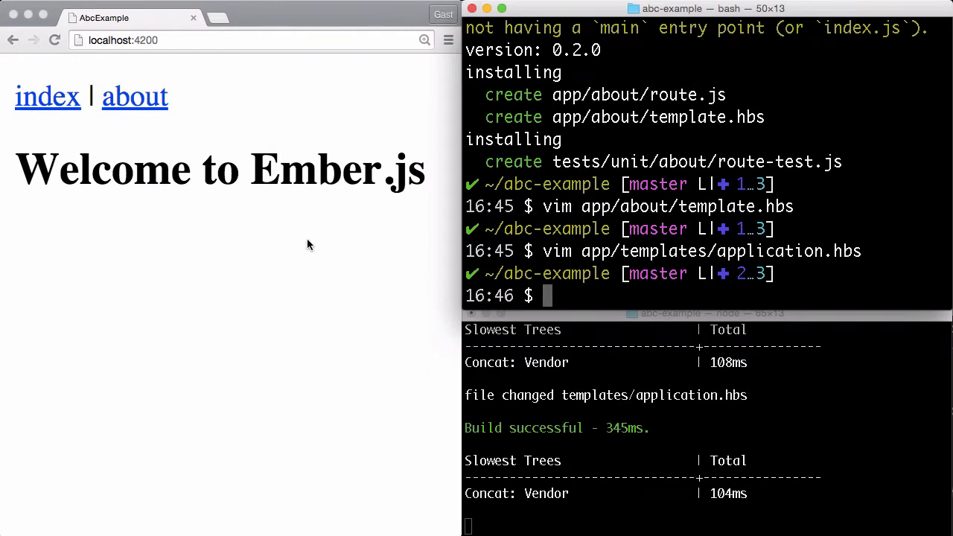
{"action": "mouse_move", "coordinate": [365, 215]}
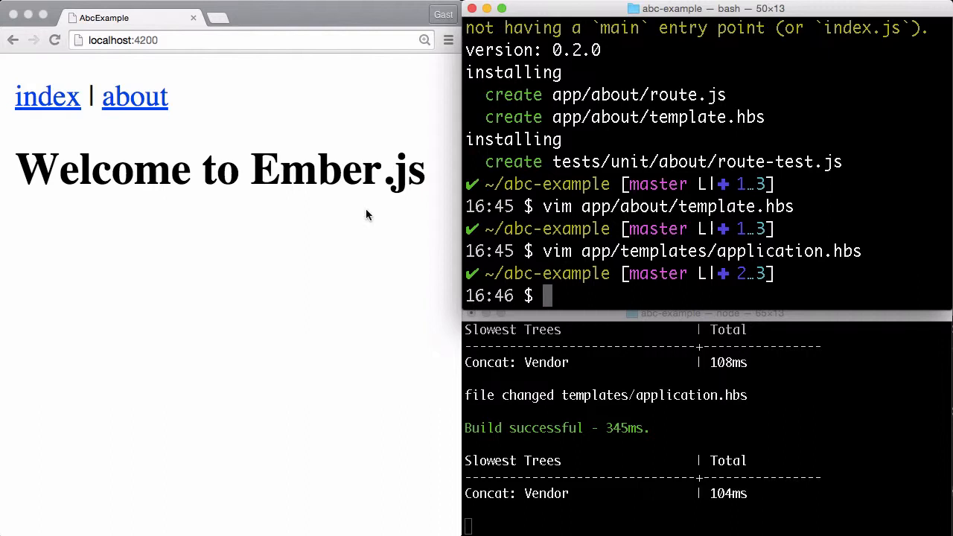
{"action": "mouse_move", "coordinate": [238, 122]}
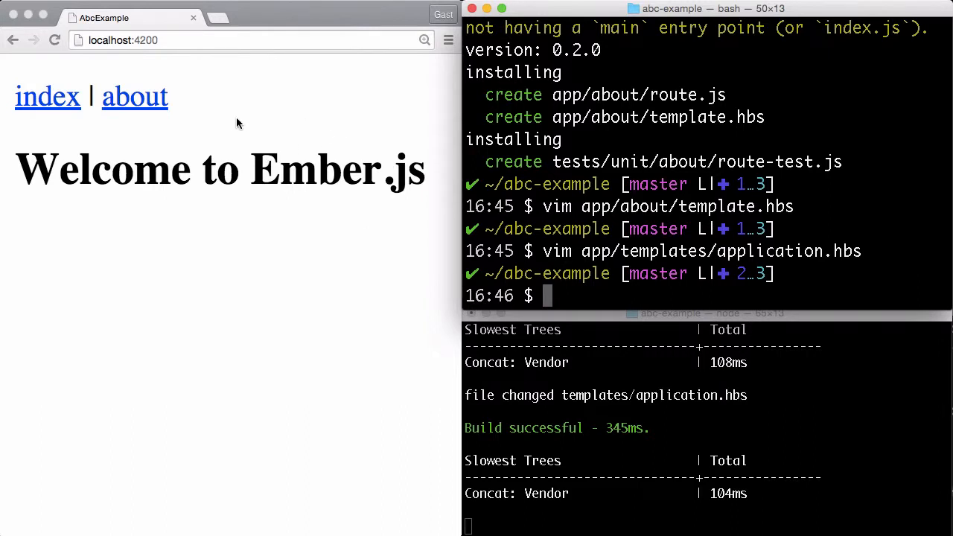
{"action": "left_click", "coordinate": [134, 96]}
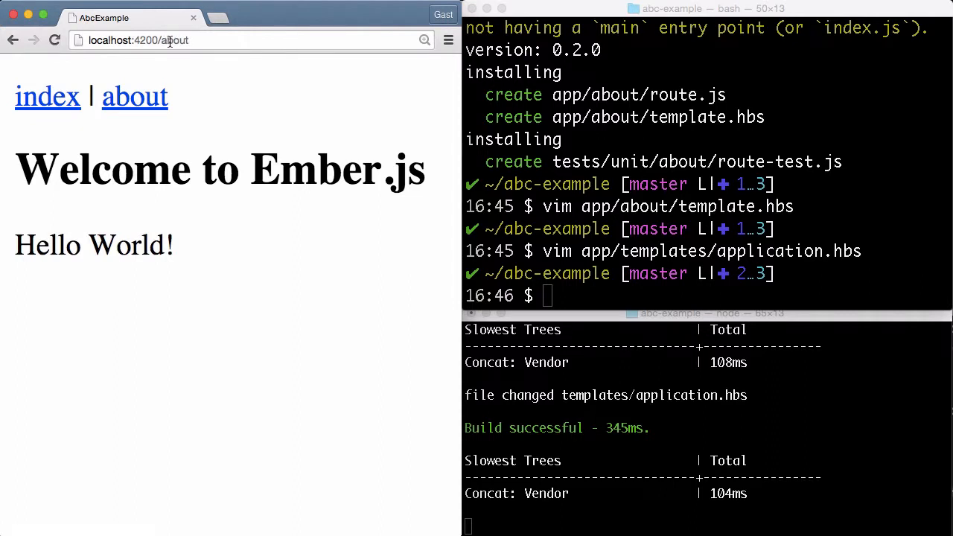
{"action": "left_click", "coordinate": [48, 95]}
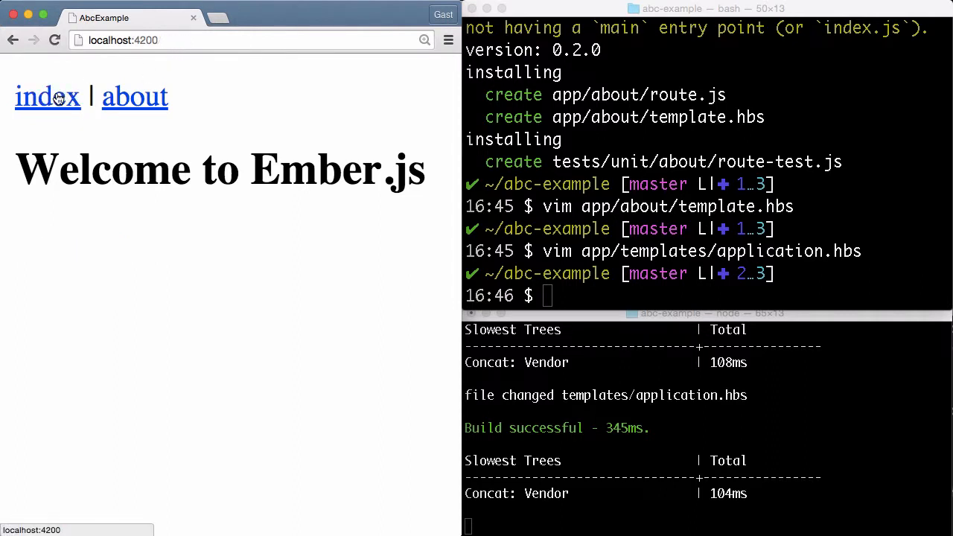
{"action": "mouse_move", "coordinate": [207, 162]}
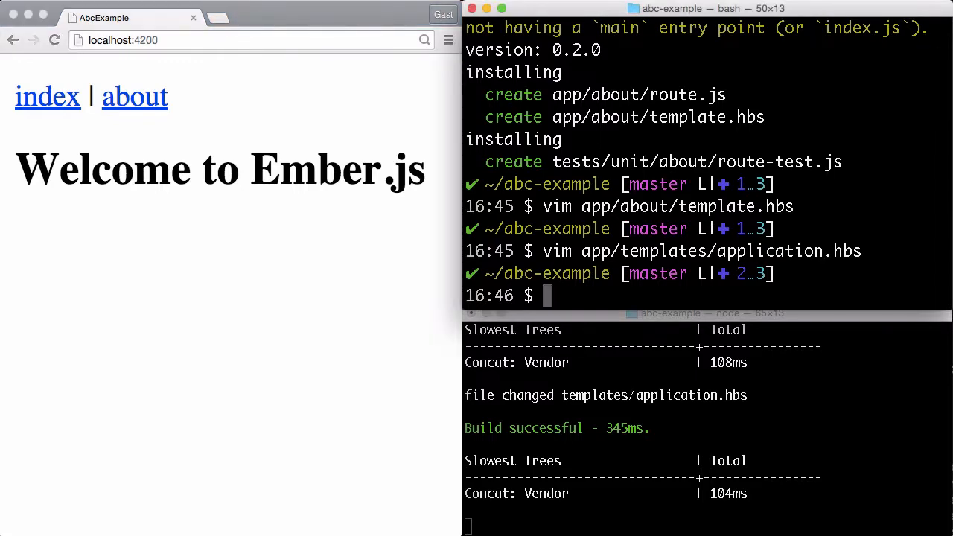
Run ember g route --pod index and open app/index/template.hbs in vim
{"action": "type", "text": "em"}
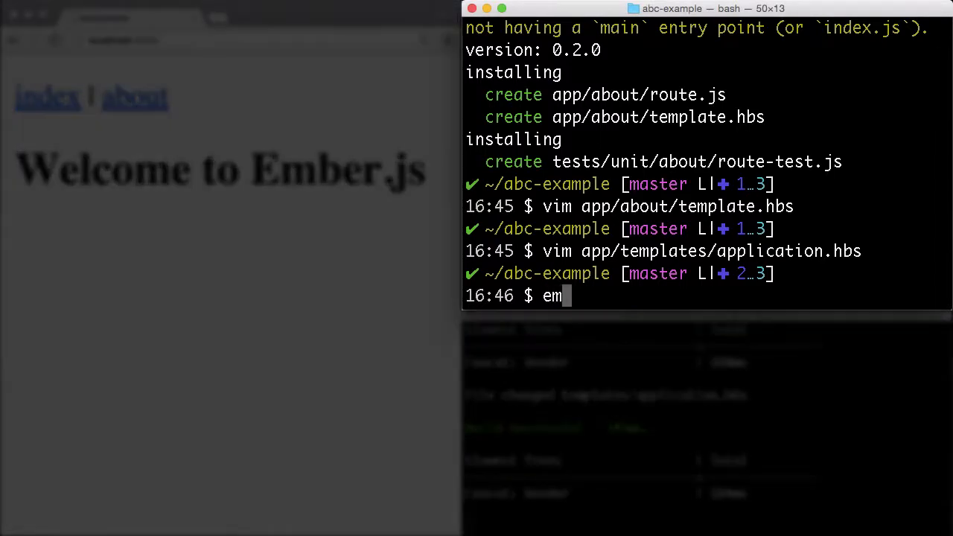
{"action": "type", "text": "ber g route"}
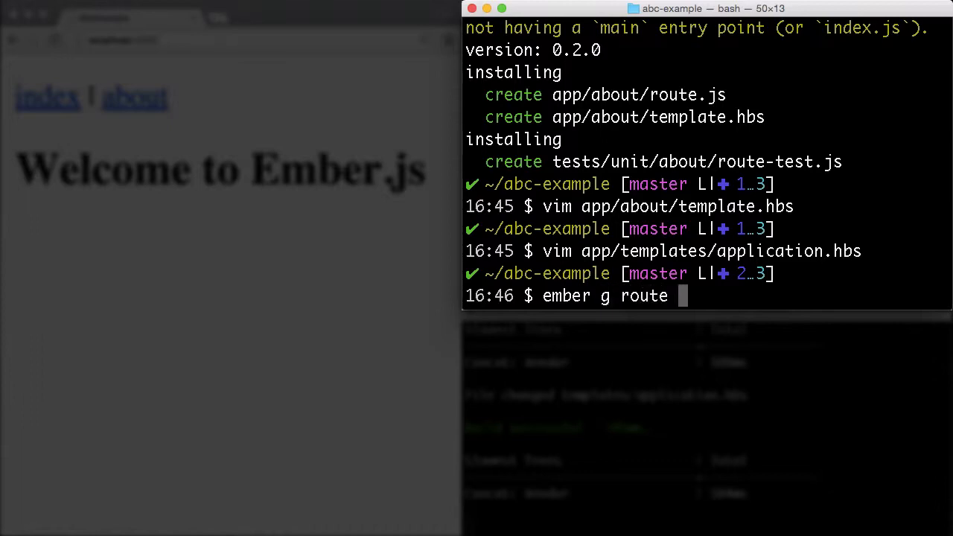
{"action": "type", "text": "--pod"}
{"action": "type", "text": "vim app/"}
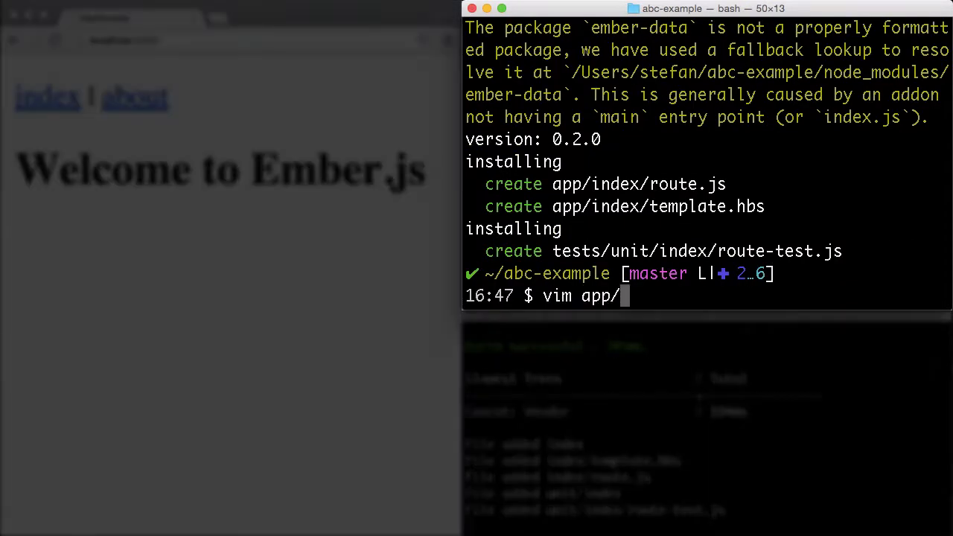
{"action": "type", "text": "index/"}
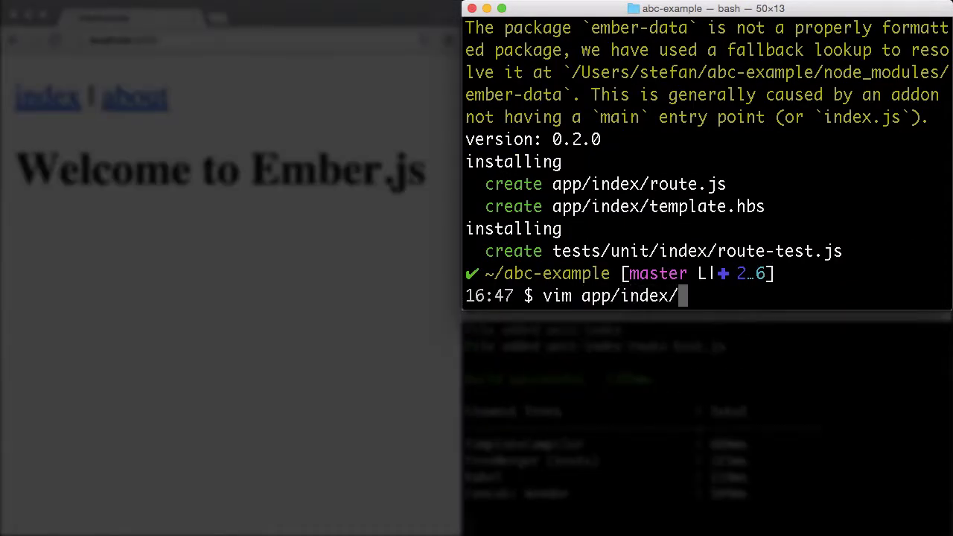
{"action": "key", "text": "Return"}
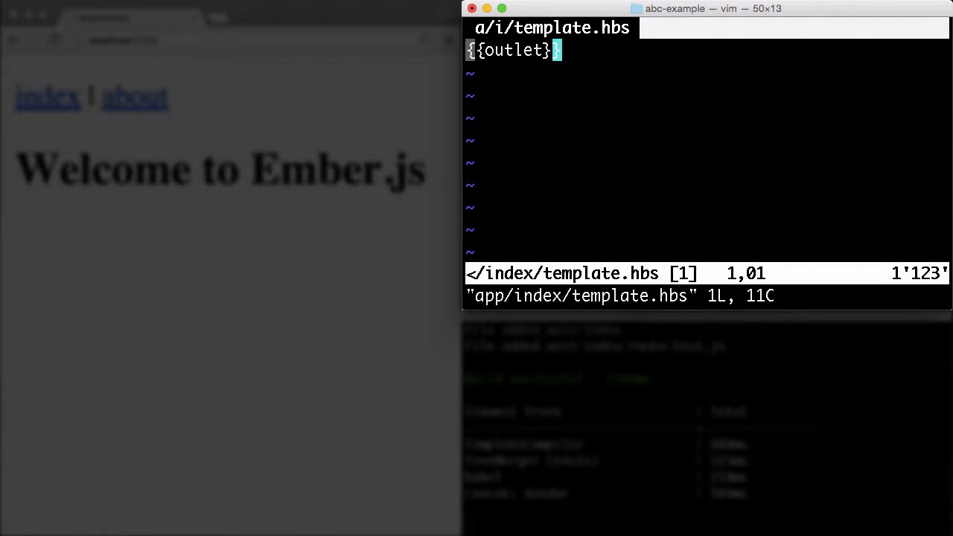
Insert the paragraph <p>This is our index page.</p> above {{outlet}} in app/index/template.hbs
{"action": "type", "text": "<p>"}
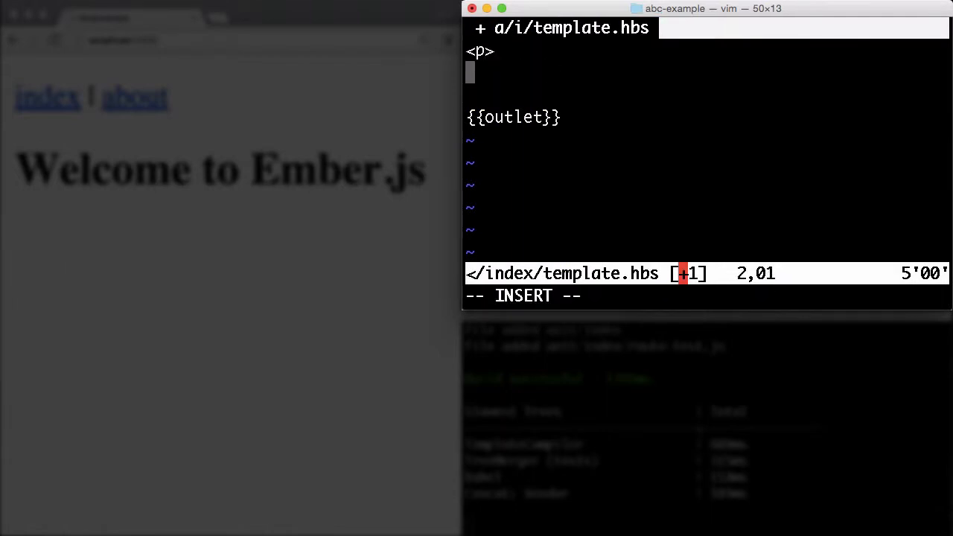
{"action": "type", "text": "This is"}
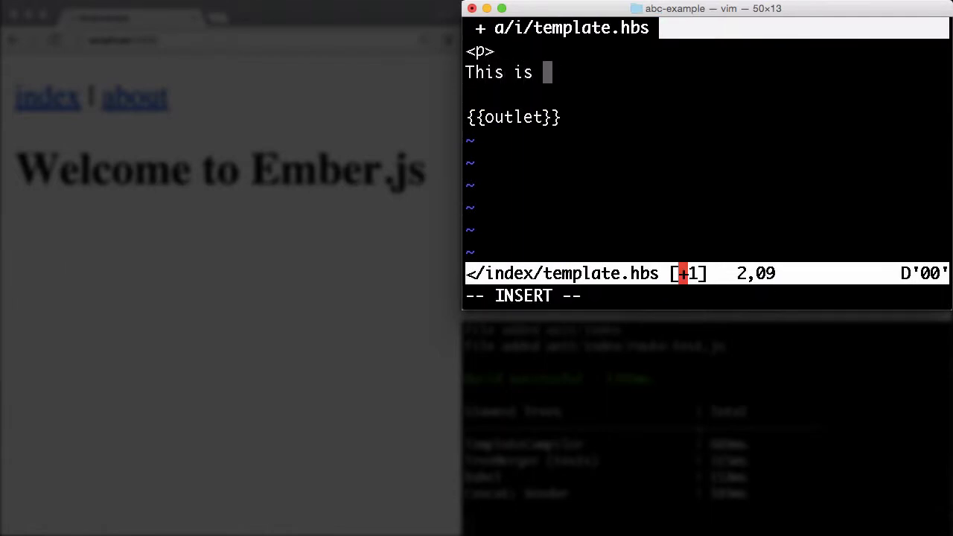
{"action": "type", "text": "our index"}
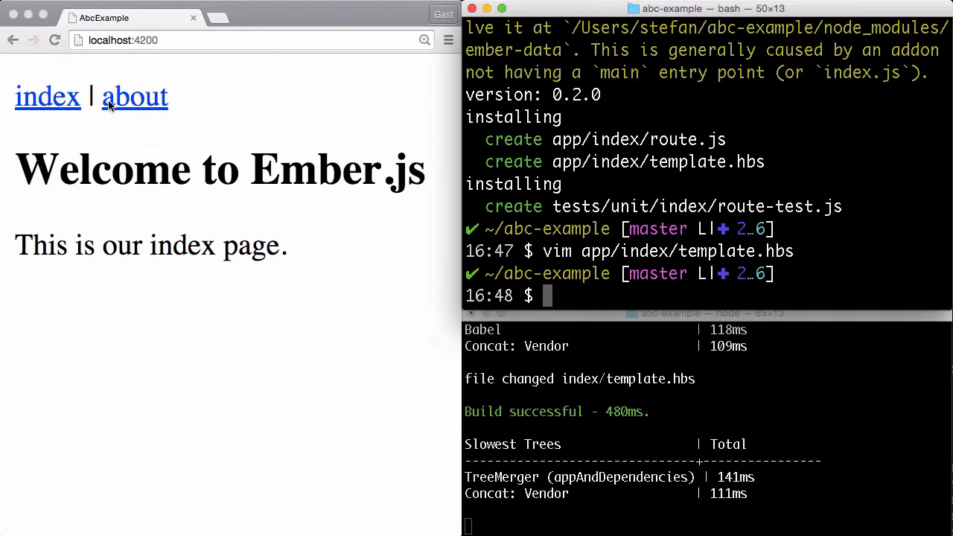
{"action": "left_click", "coordinate": [134, 97]}
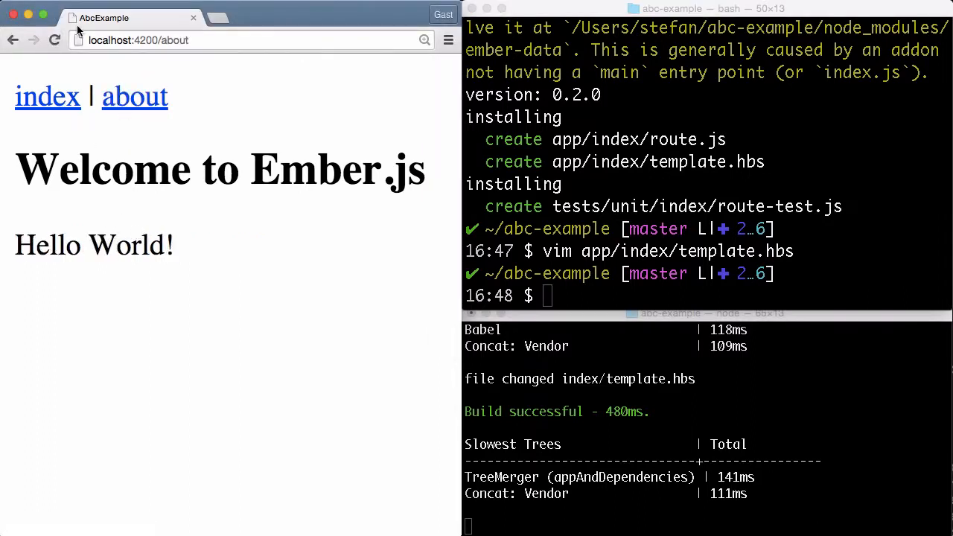
{"action": "left_click", "coordinate": [48, 95]}
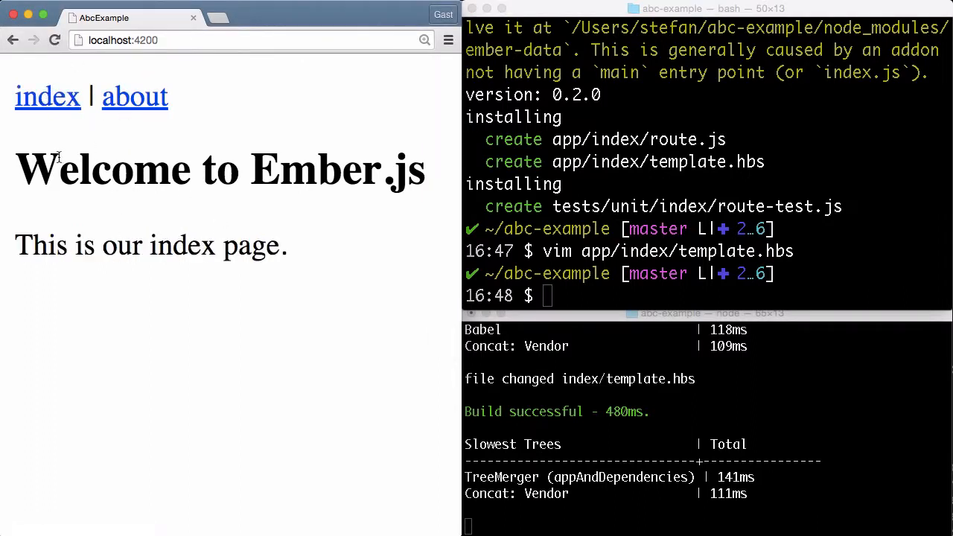
{"action": "mouse_move", "coordinate": [80, 203]}
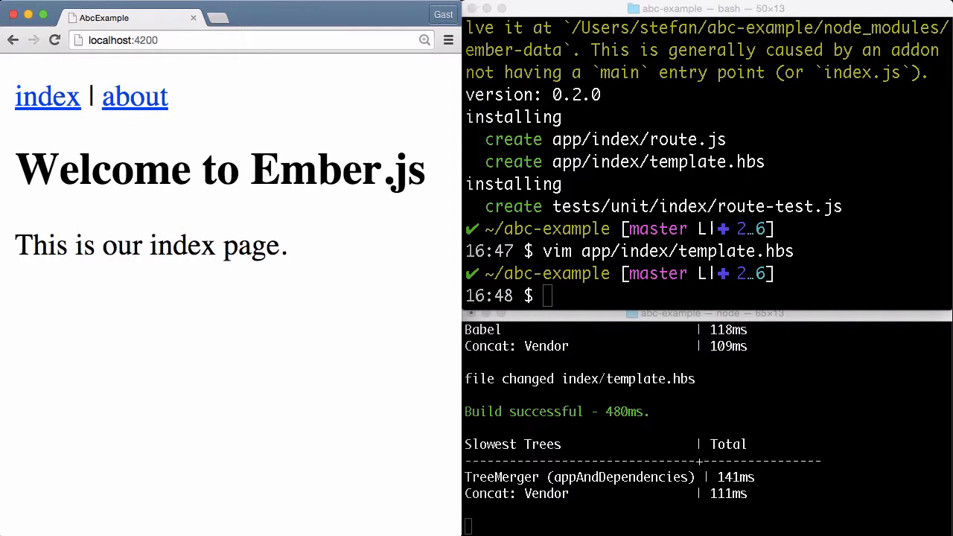
{"action": "left_click", "coordinate": [707, 9]}
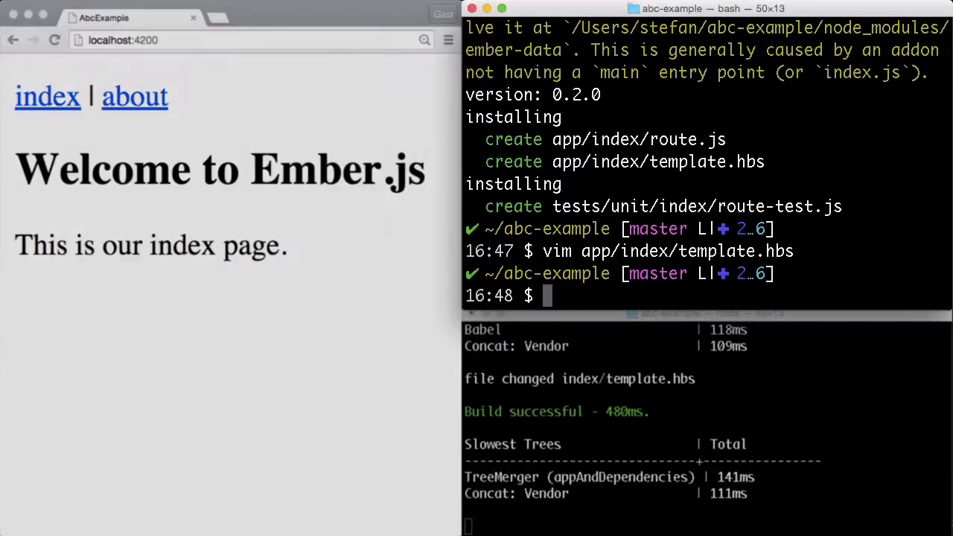
Delete the <h2> welcome line in application.hbs, verify about/index links in Chrome, then cat the file
{"action": "type", "text": "vim app/templates/application.hbs"}
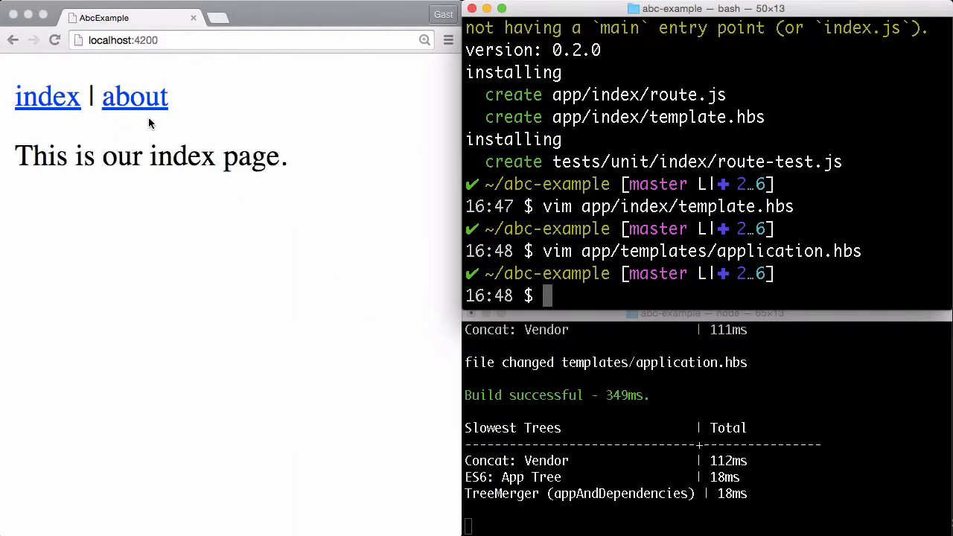
{"action": "left_click", "coordinate": [134, 96]}
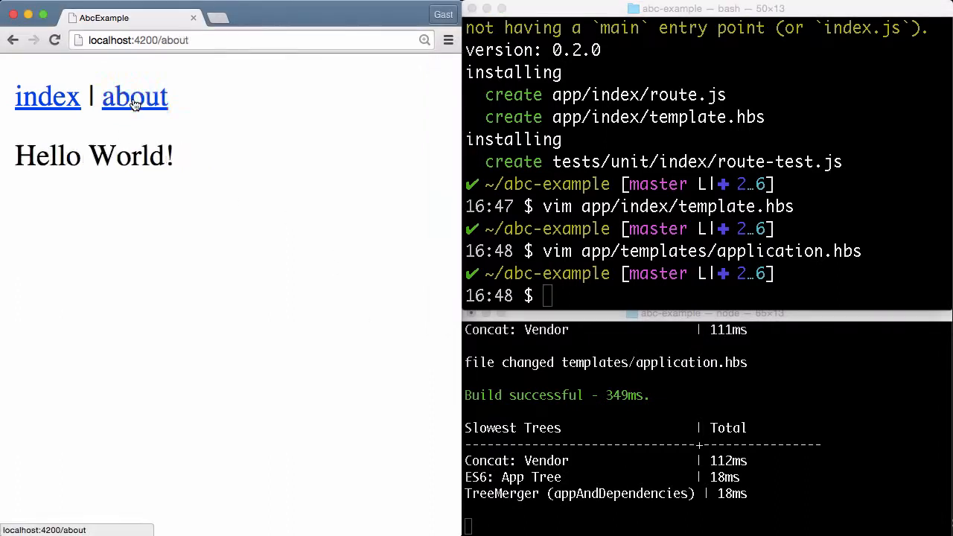
{"action": "left_click", "coordinate": [48, 95]}
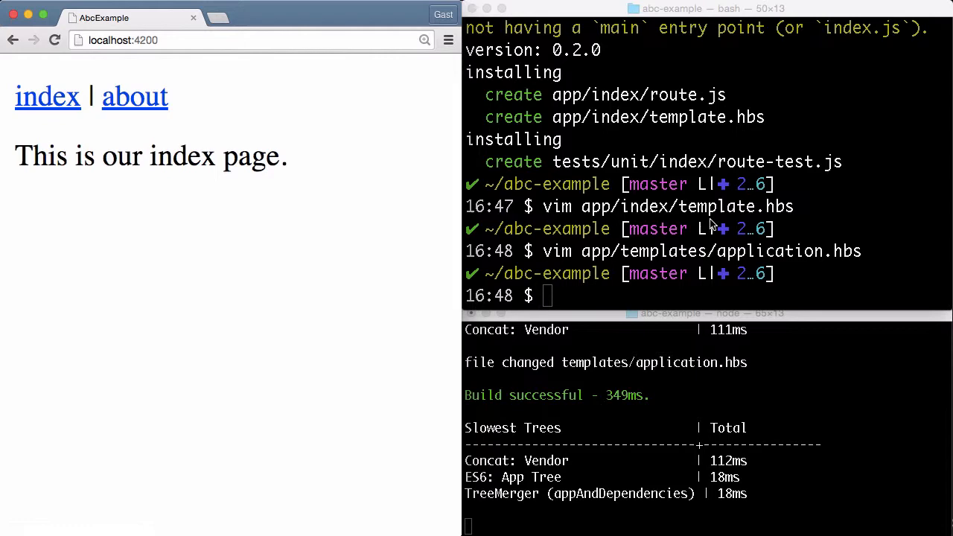
{"action": "type", "text": "cat app/templates/application.hbs"}
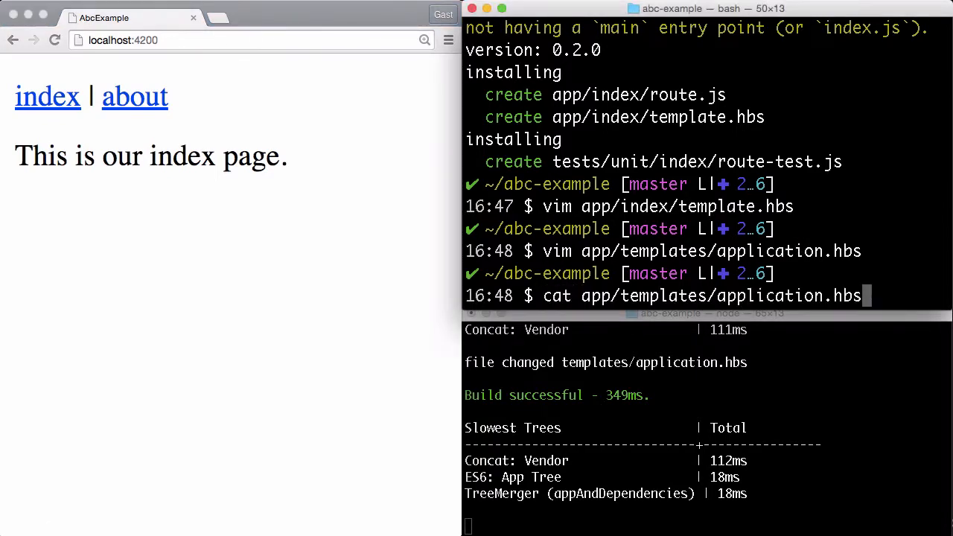